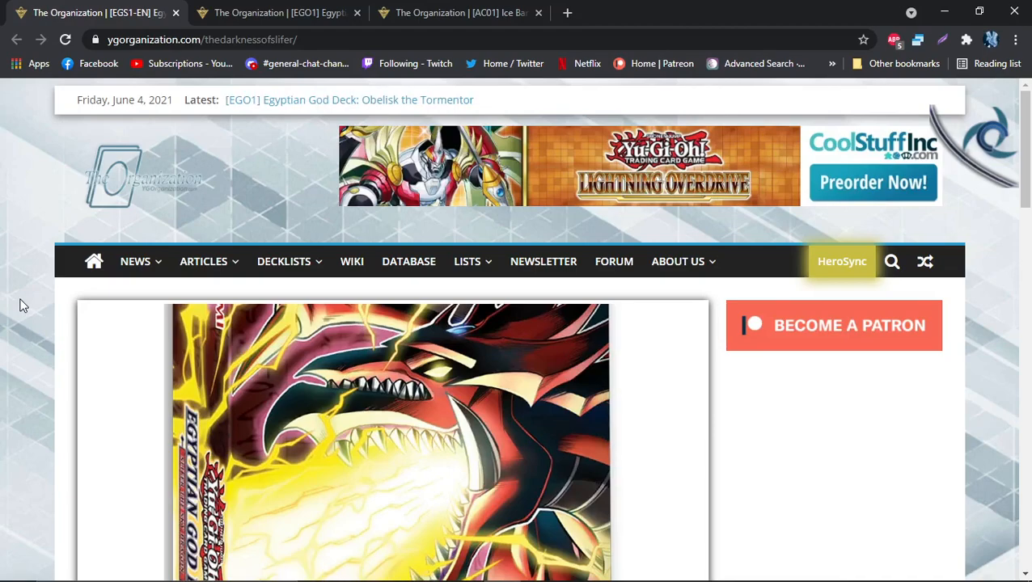
Scroll down the EGS1-EN Slifer article until its card list appears
scroll(down, 3)
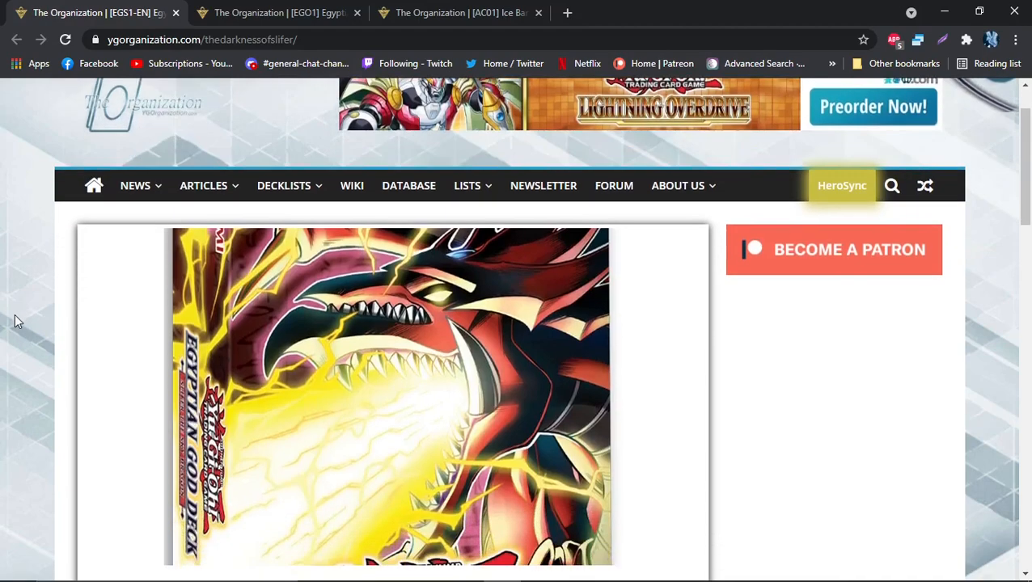
scroll(down, 3)
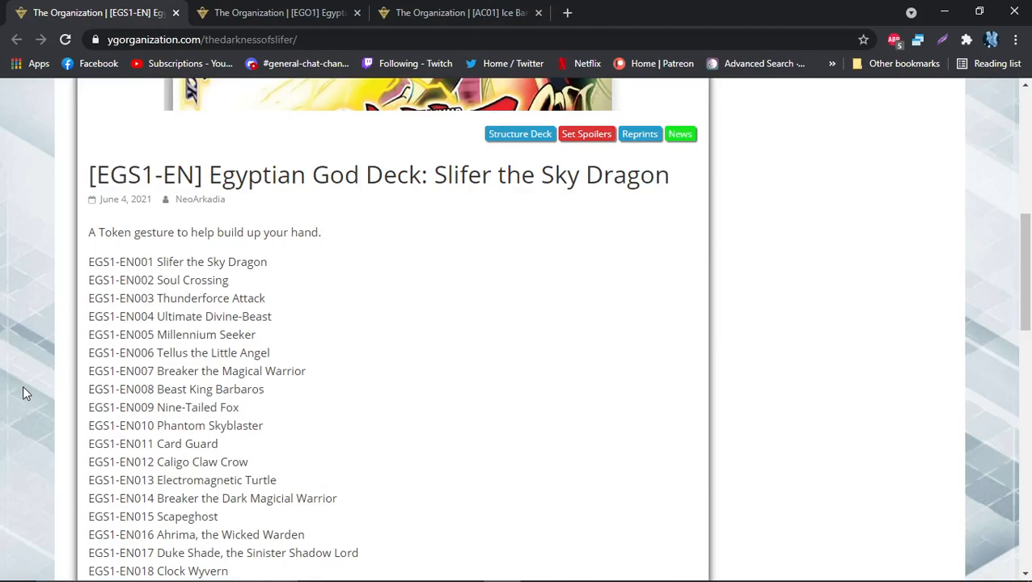
mouse_move(182, 299)
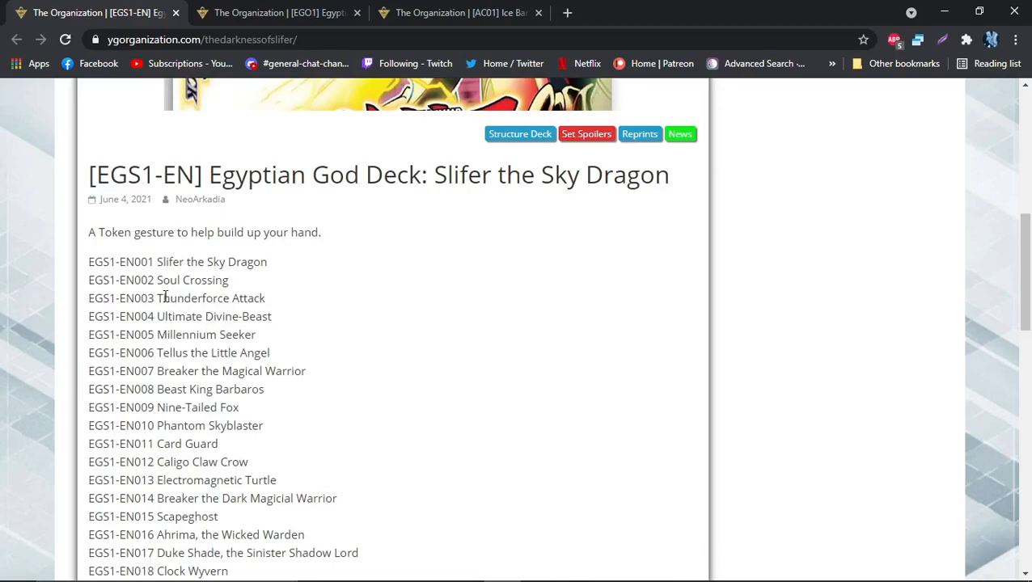
drag(156, 280, 271, 353)
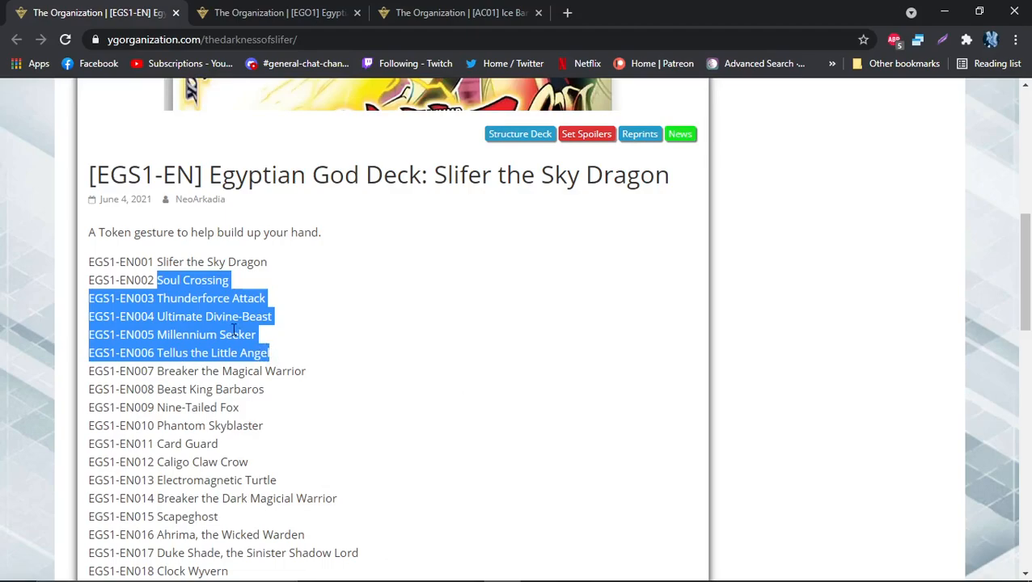
mouse_move(209, 294)
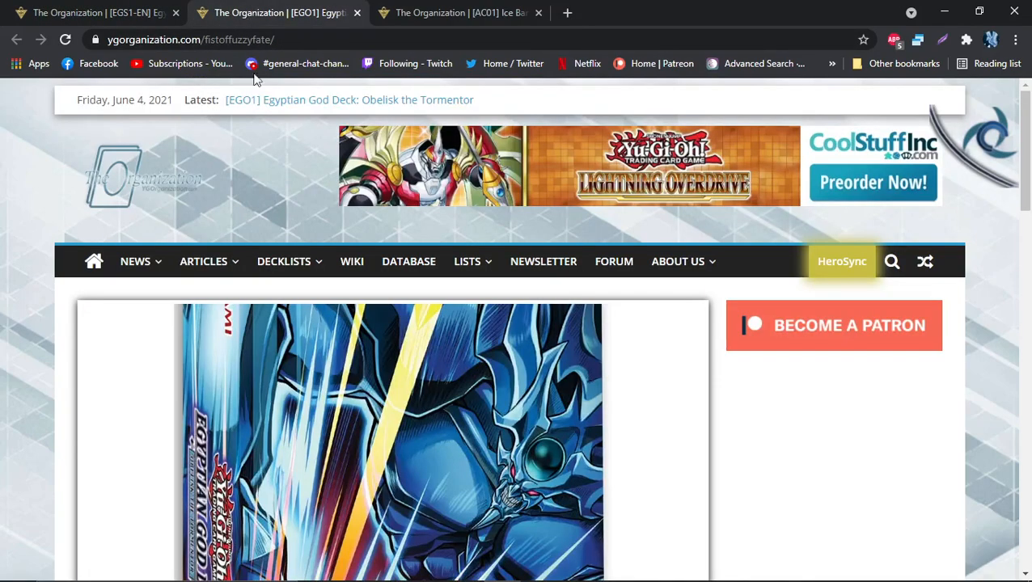
click(89, 12)
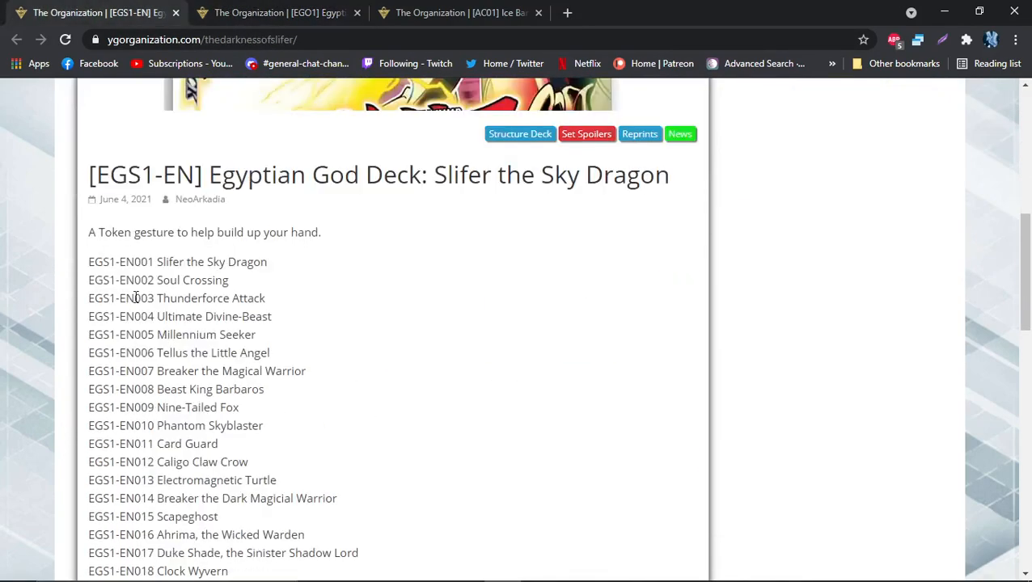
mouse_move(250, 301)
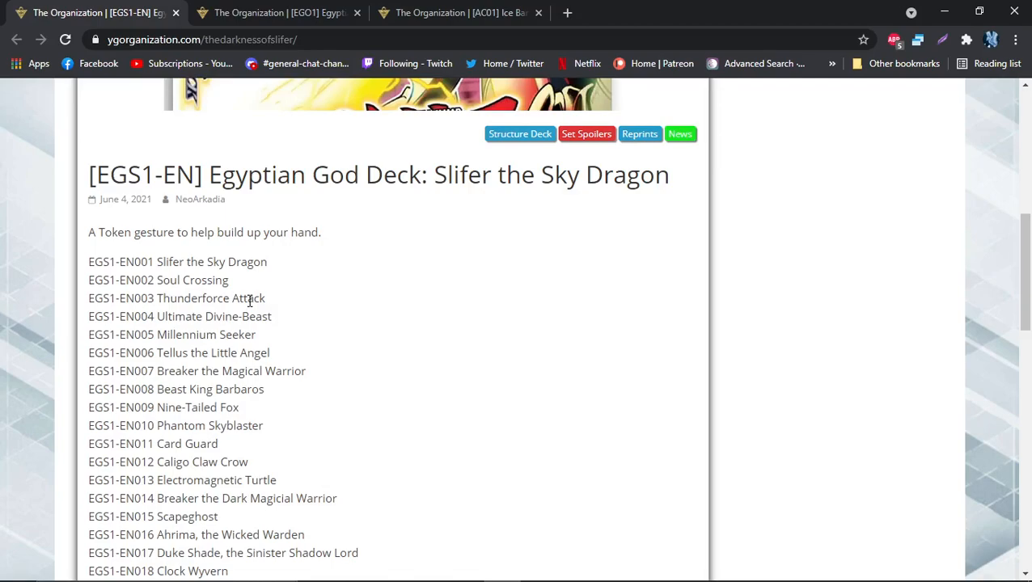
mouse_move(153, 352)
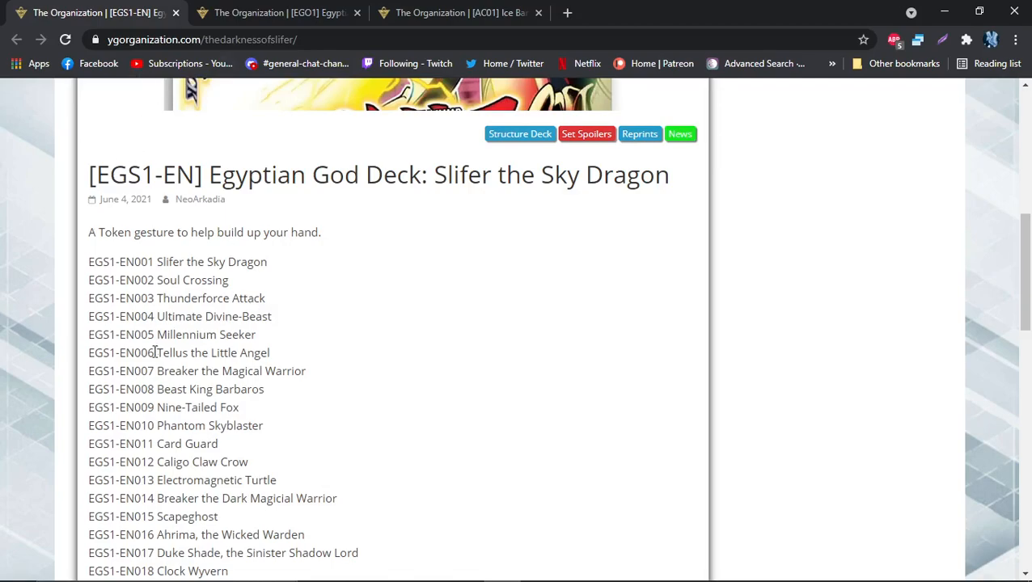
click(275, 13)
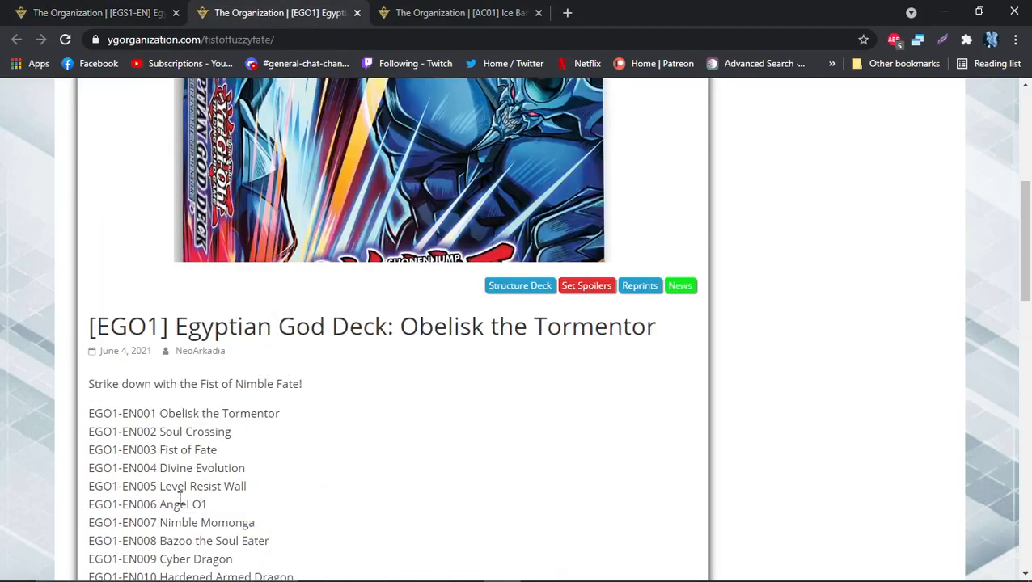
click(88, 12)
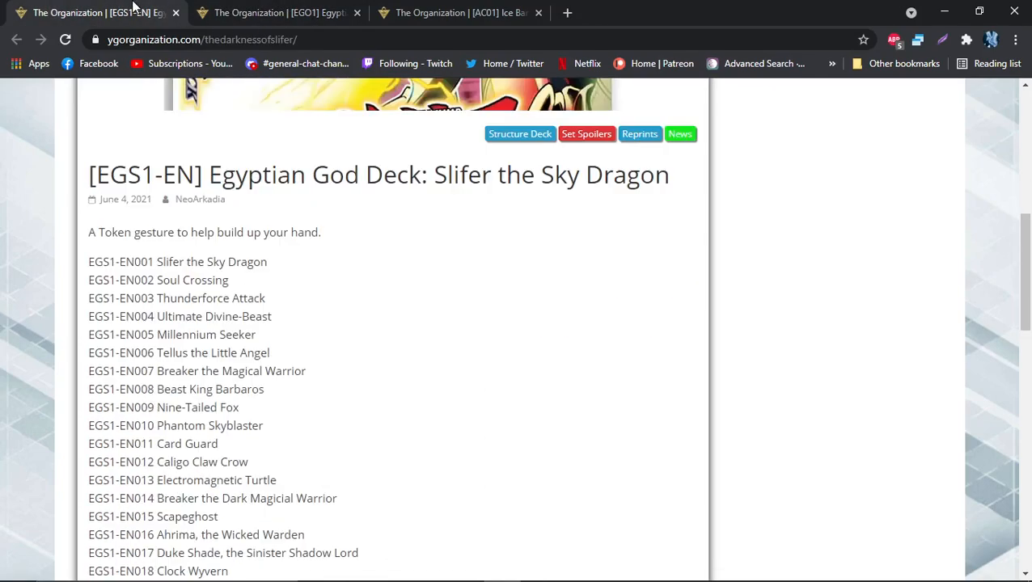
mouse_move(73, 325)
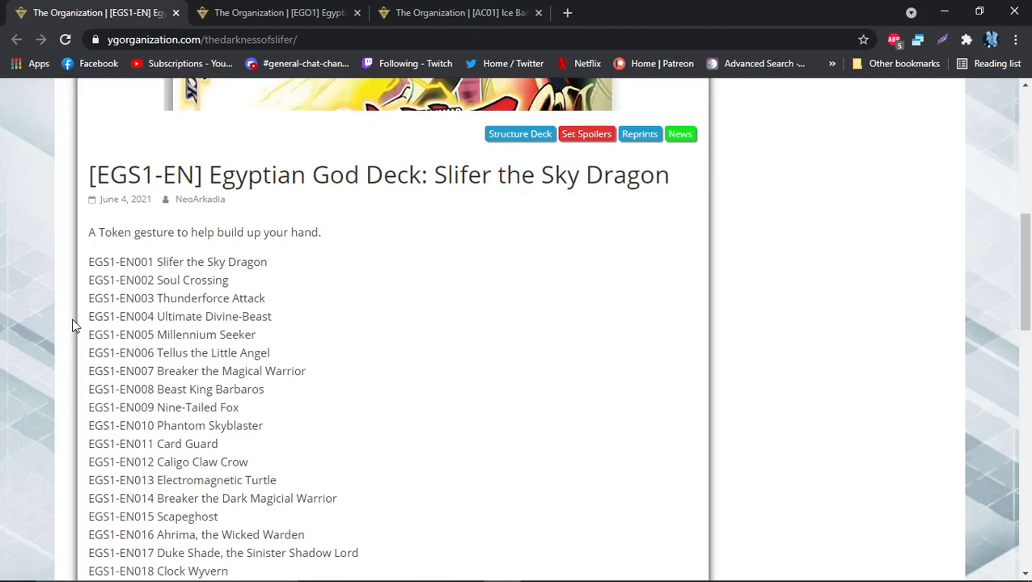
mouse_move(210, 390)
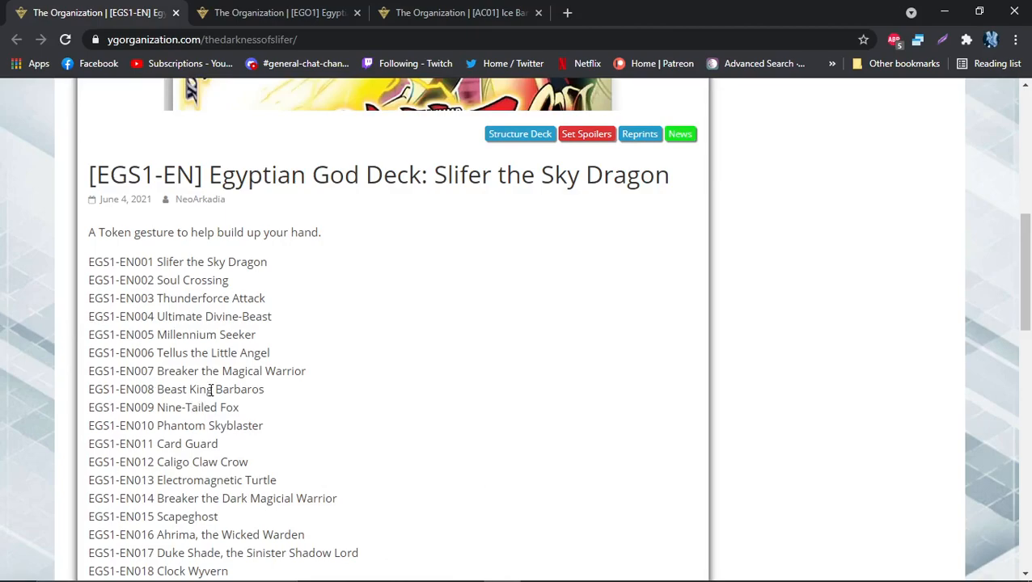
drag(170, 370, 263, 388)
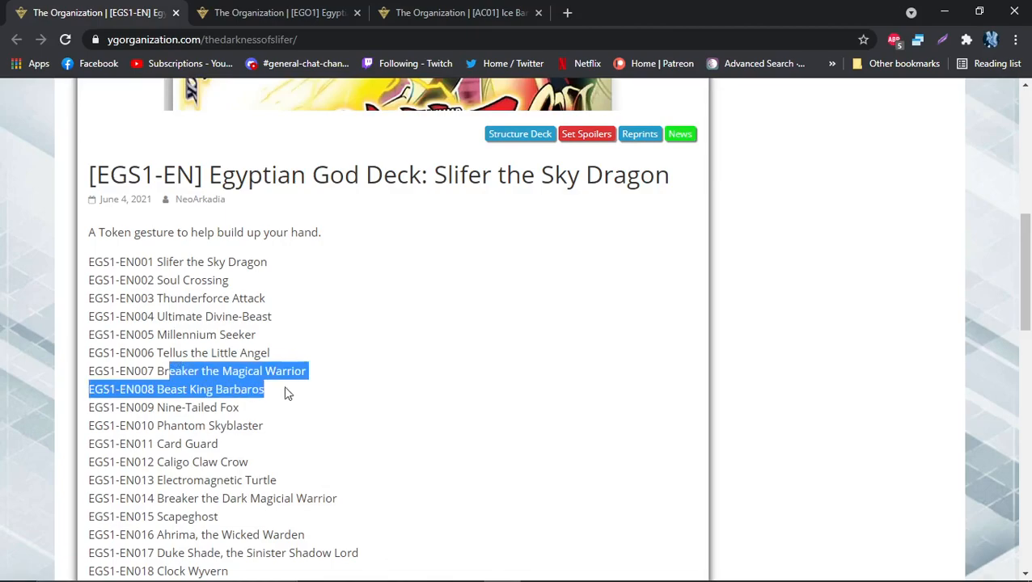
click(194, 386)
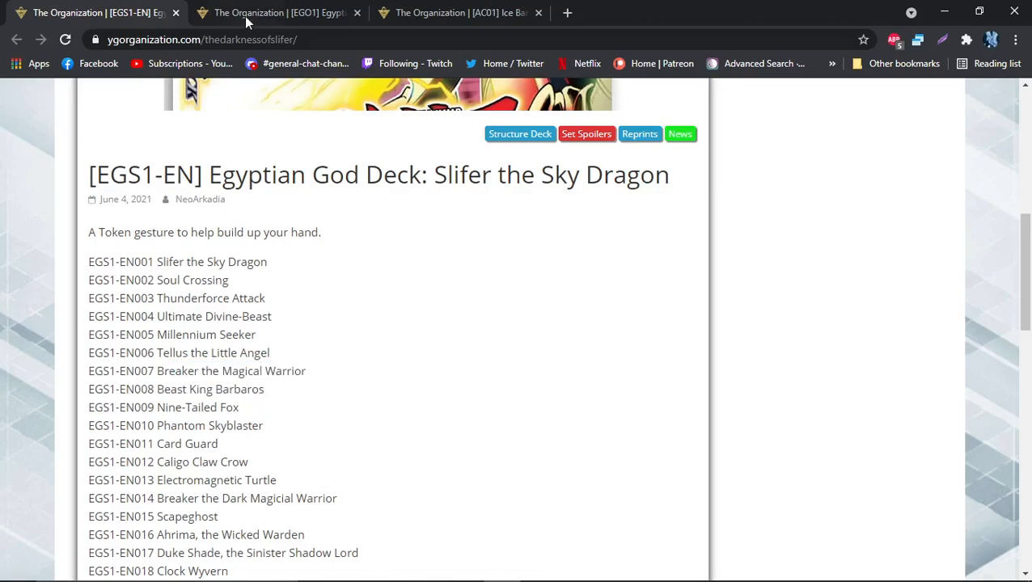
click(279, 12)
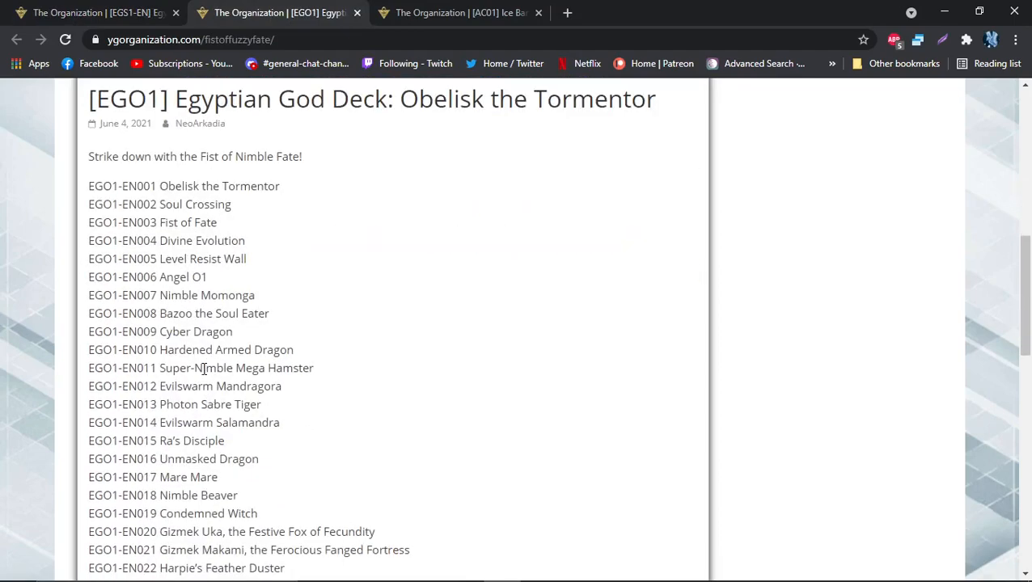
mouse_move(204, 349)
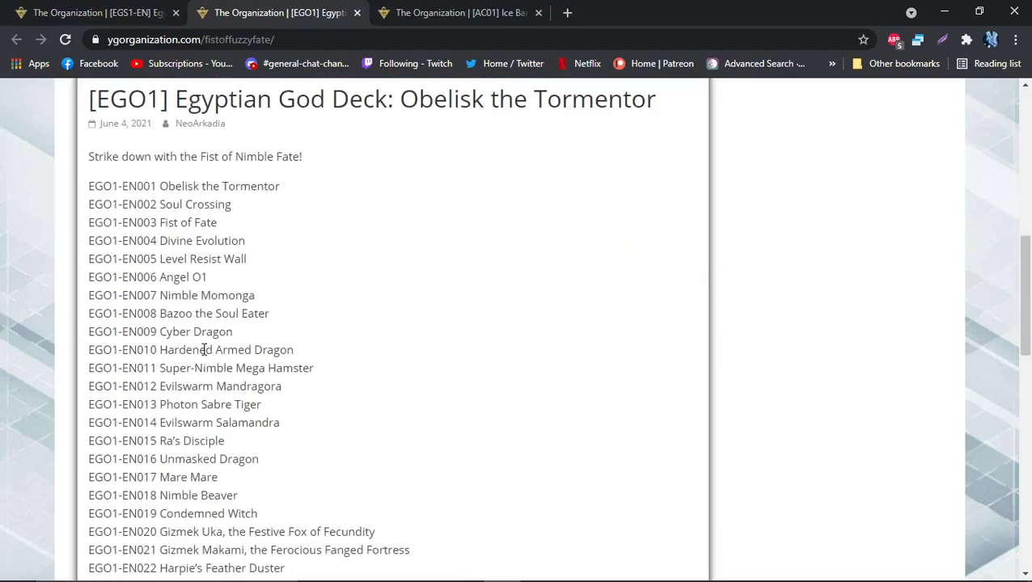
scroll(down, 3)
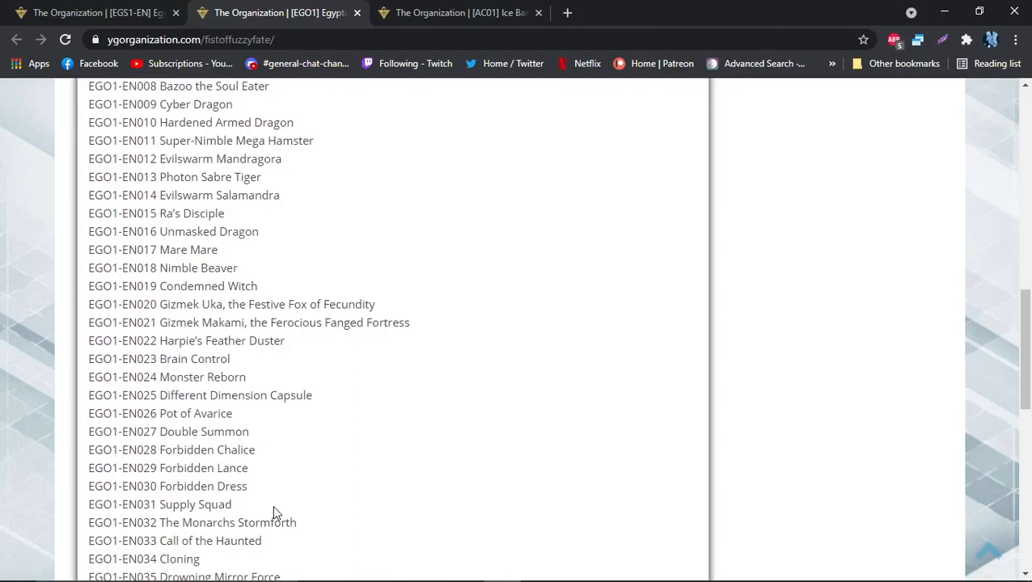
scroll(up, 3)
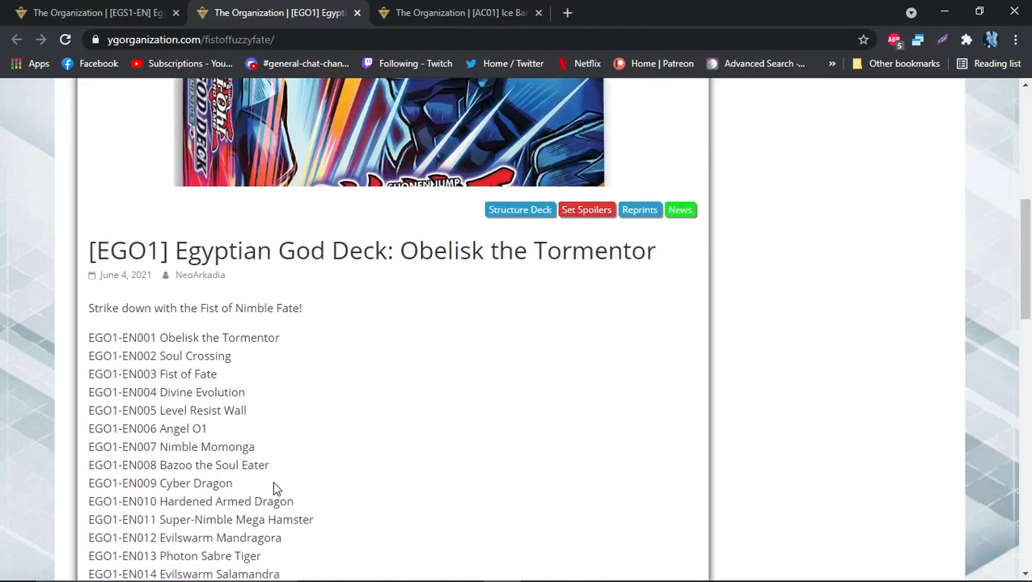
scroll(up, 3)
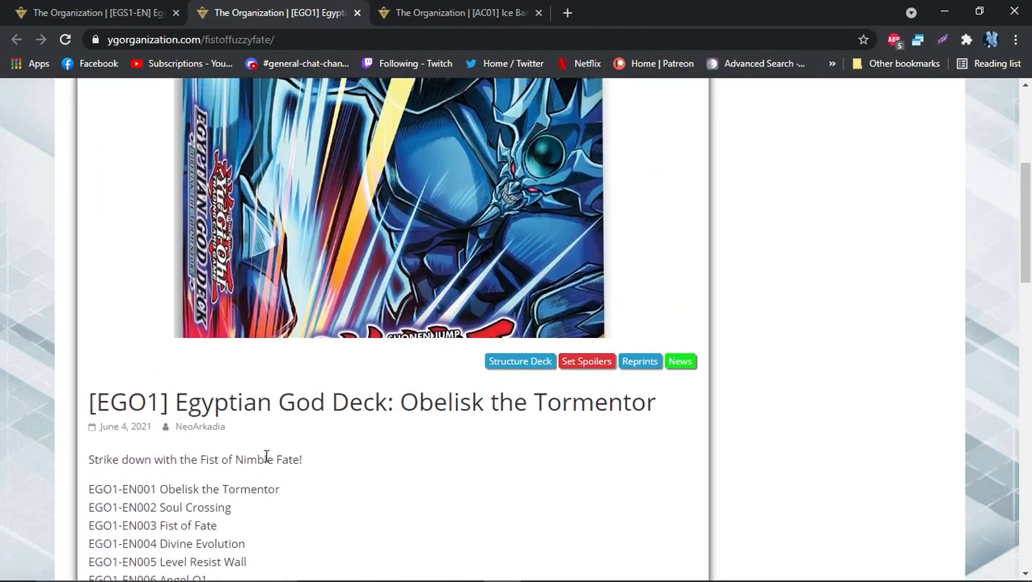
scroll(down, 3)
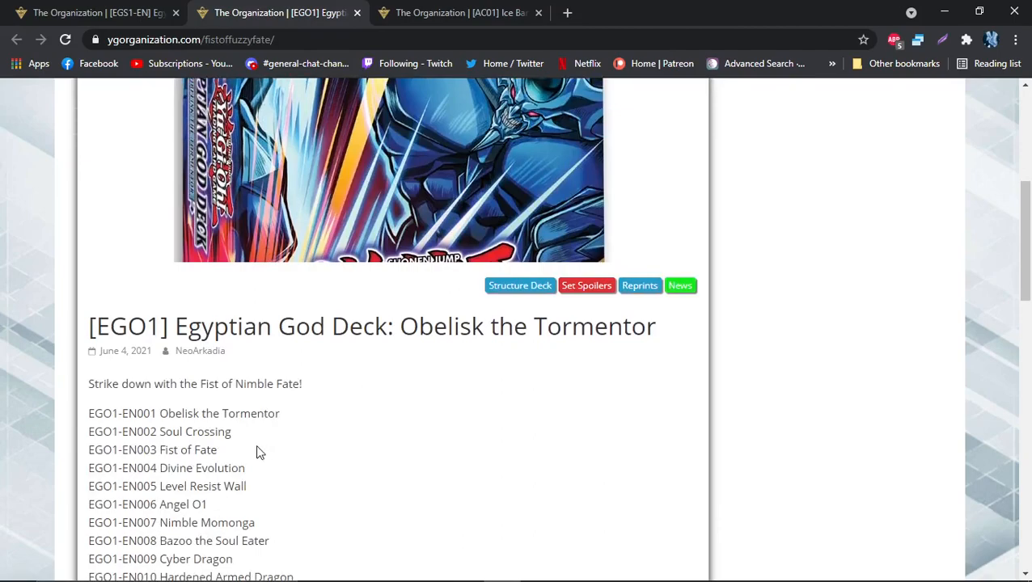
scroll(down, 3)
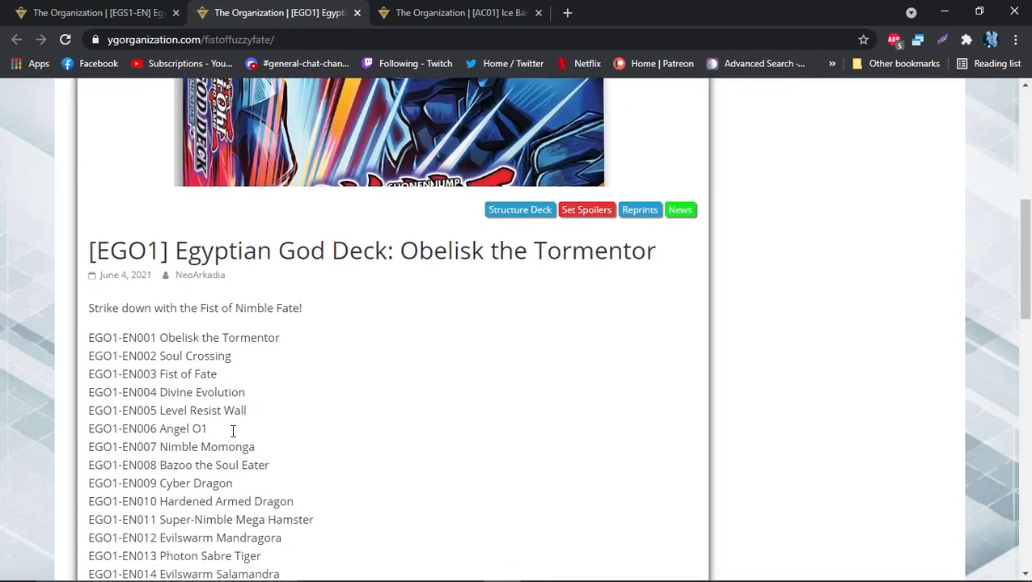
mouse_move(229, 429)
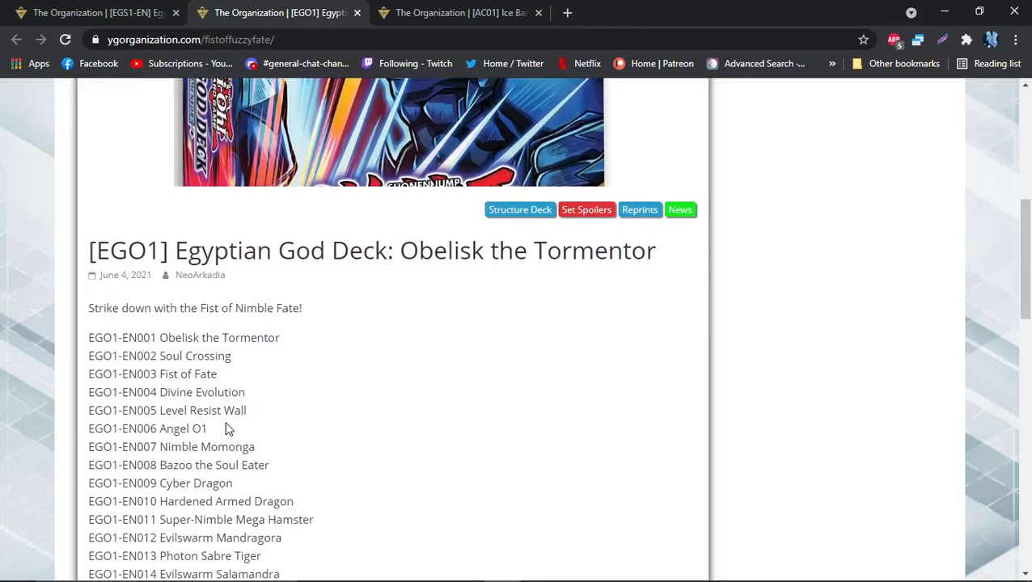
click(89, 12)
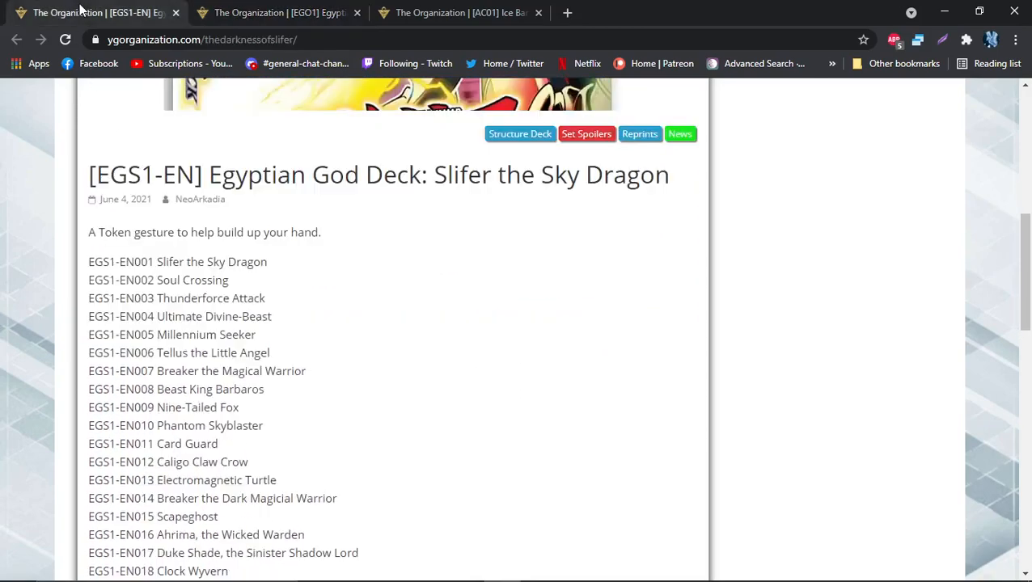
Scroll the Slifer list slightly further and highlight Electromagnetic Turtle
scroll(down, 3)
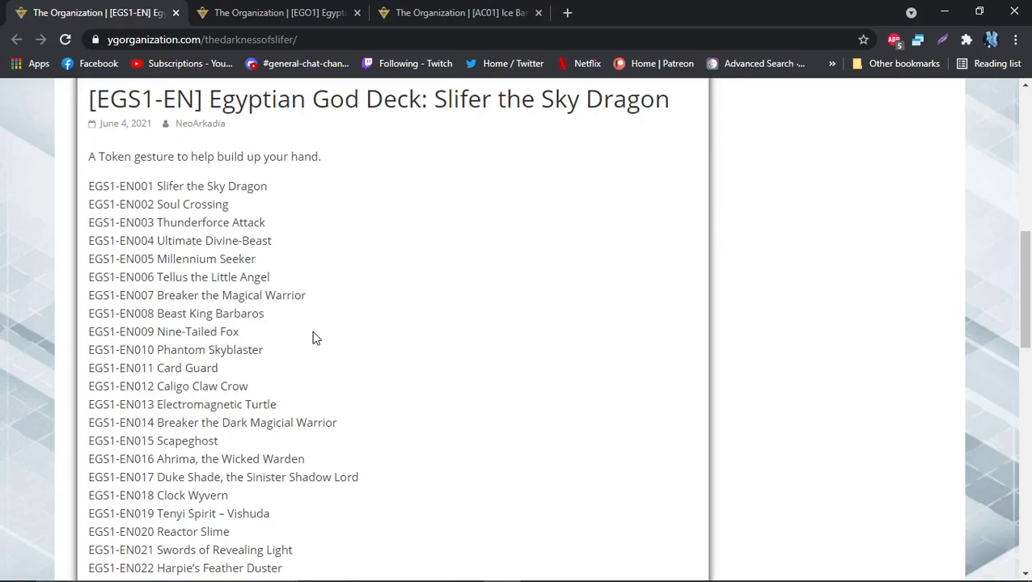
double_click(189, 405)
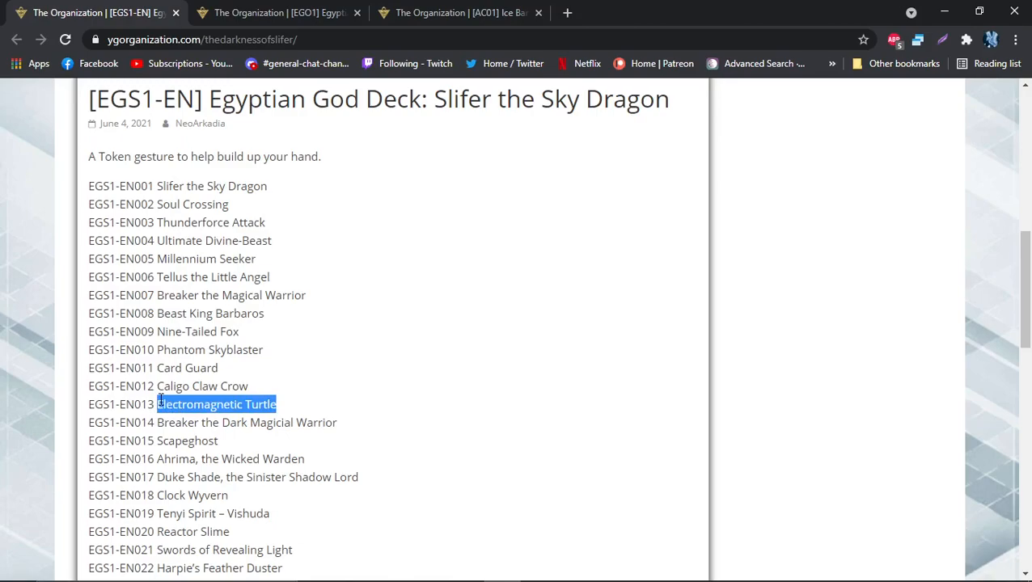
mouse_move(161, 397)
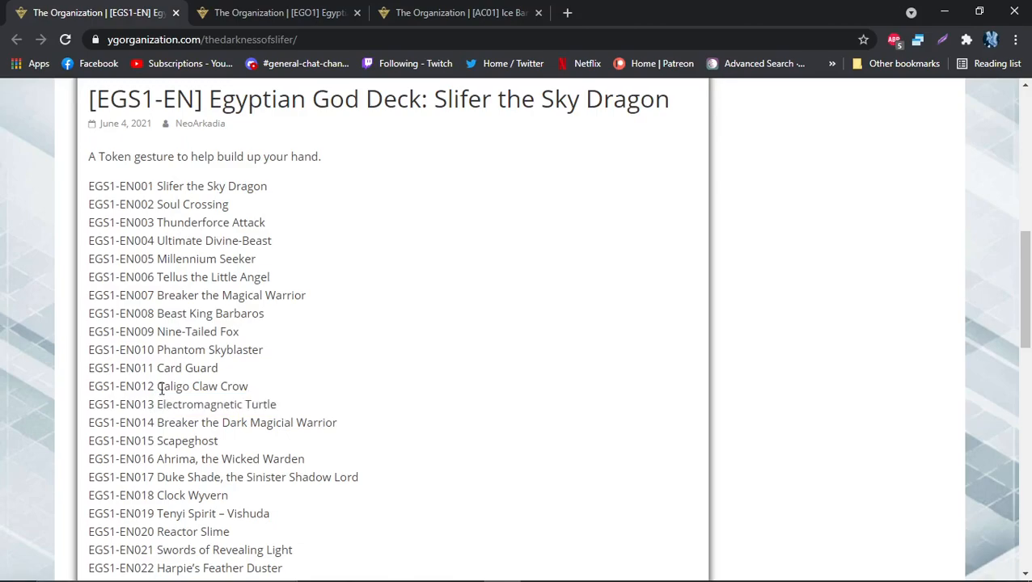
Scroll the Slifer list down to entries EN004–EN030 and highlight a card name
scroll(down, 3)
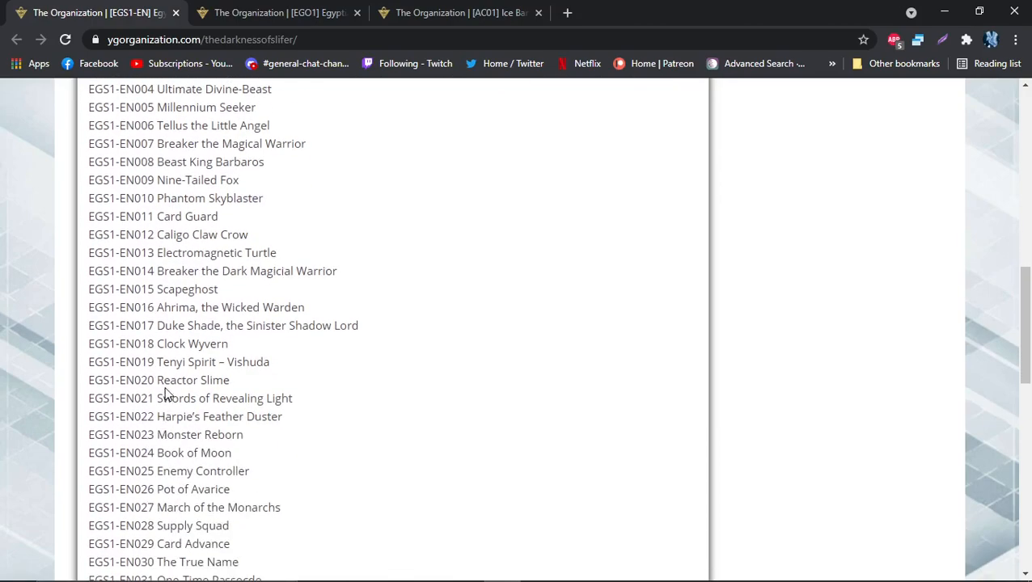
mouse_move(224, 381)
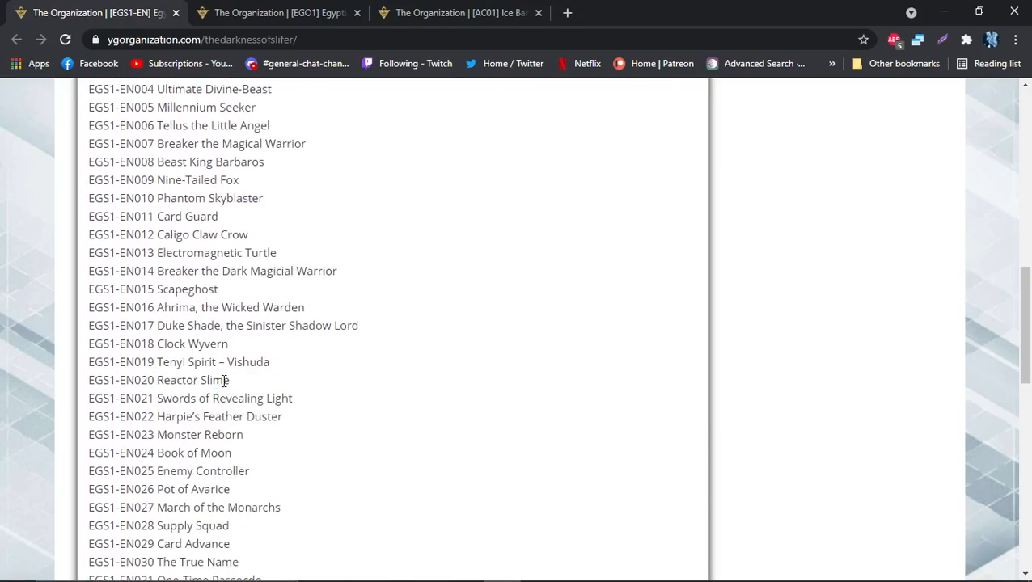
double_click(192, 380)
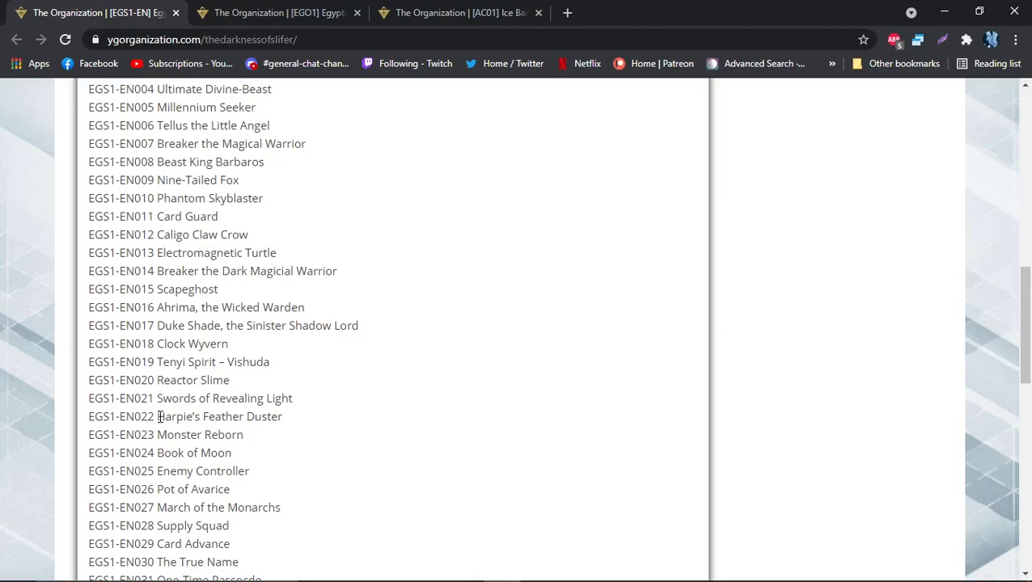
Scroll the Slifer list to EN038 Back to the Front, then switch to the Obelisk article tab
scroll(down, 3)
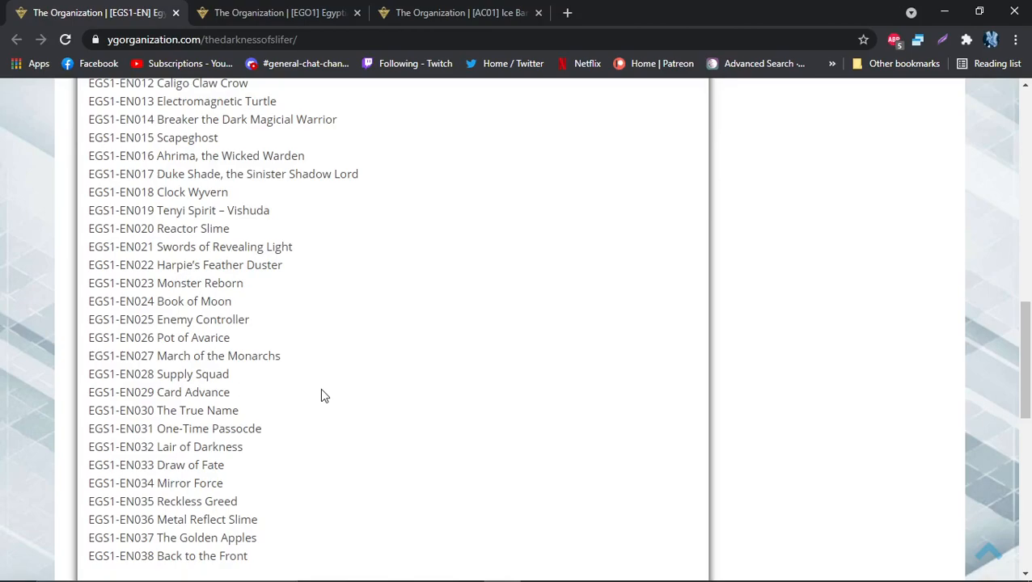
mouse_move(198, 479)
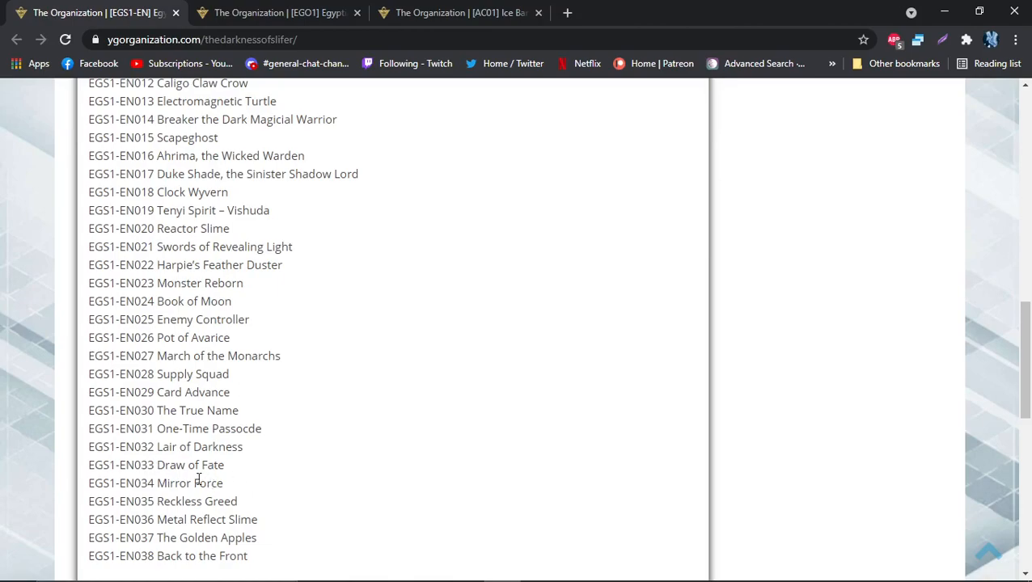
mouse_move(202, 356)
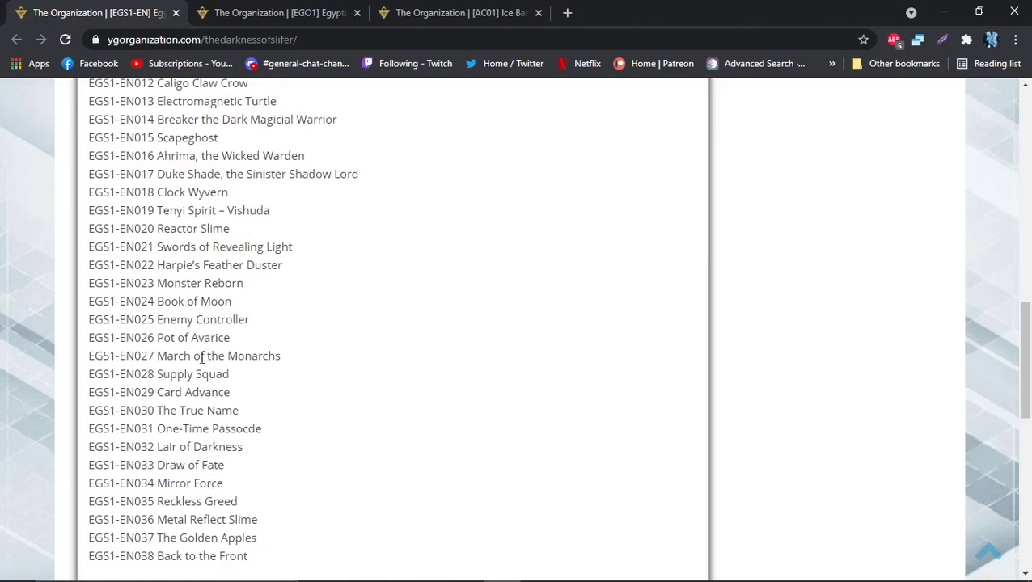
scroll(up, 3)
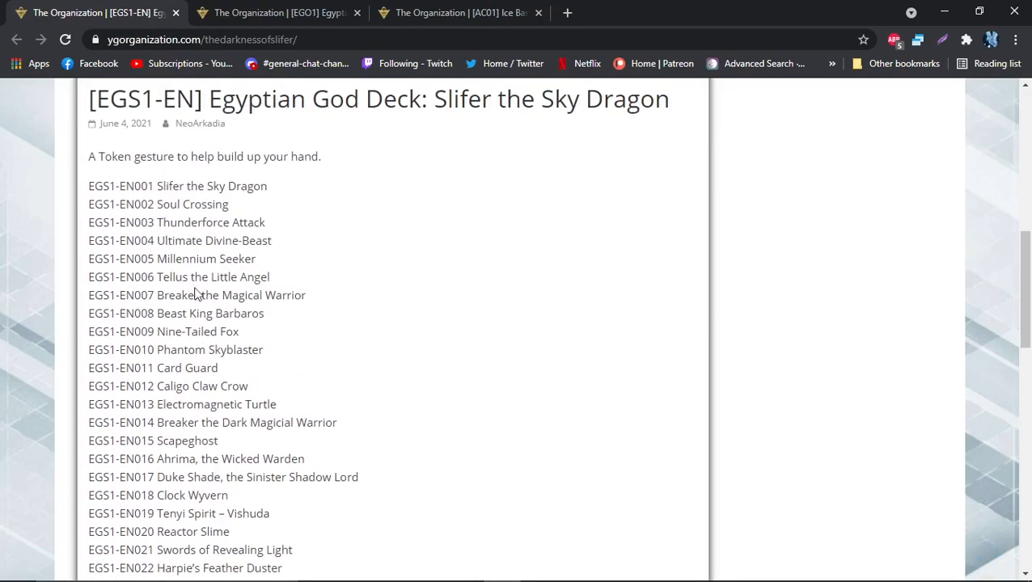
scroll(up, 3)
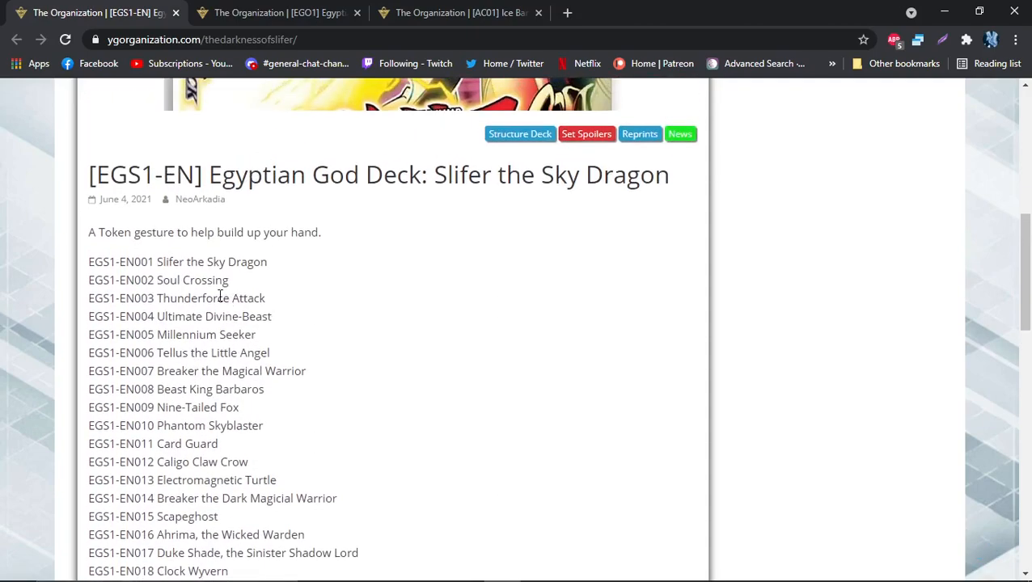
scroll(up, 3)
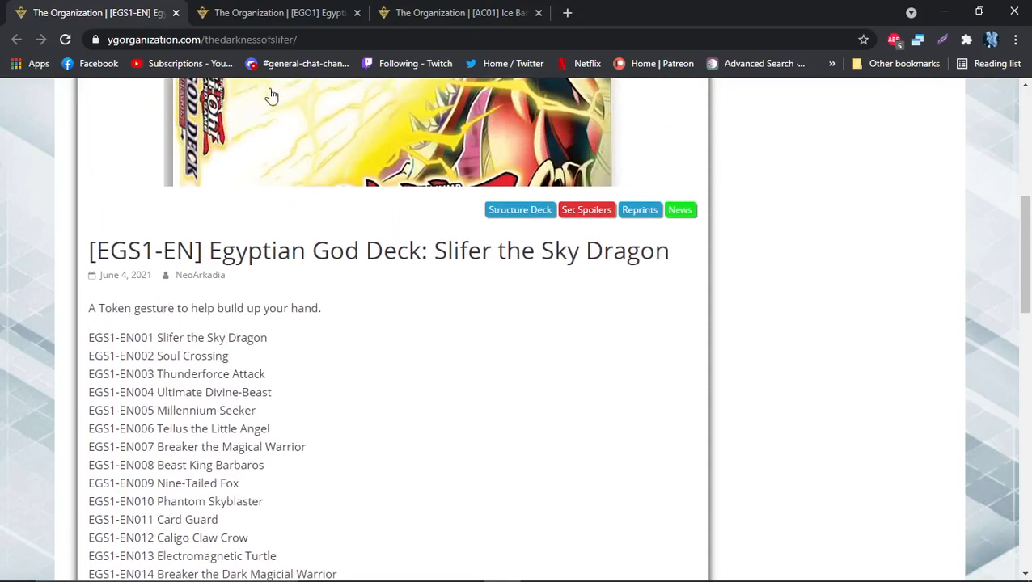
click(277, 12)
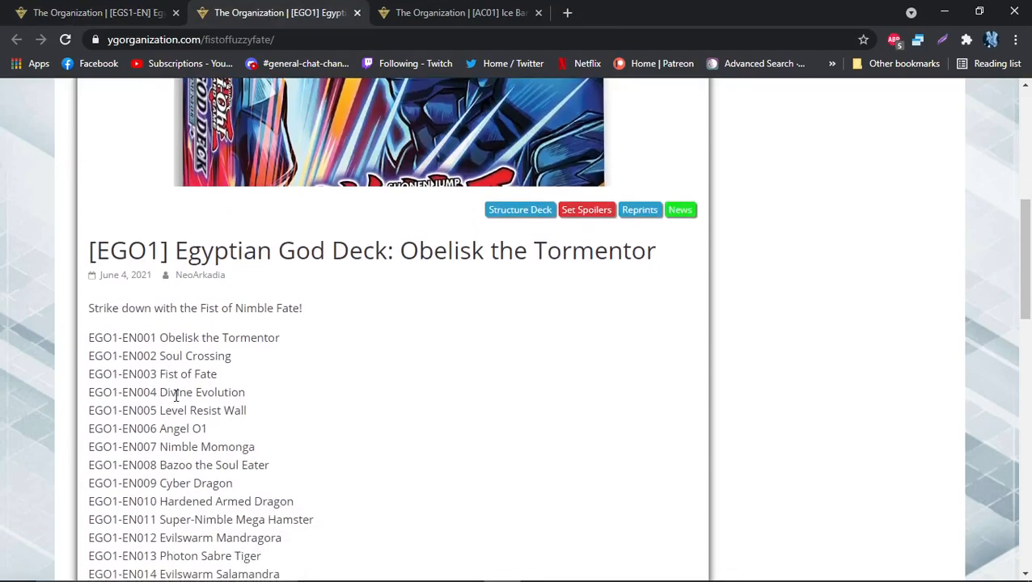
mouse_move(235, 437)
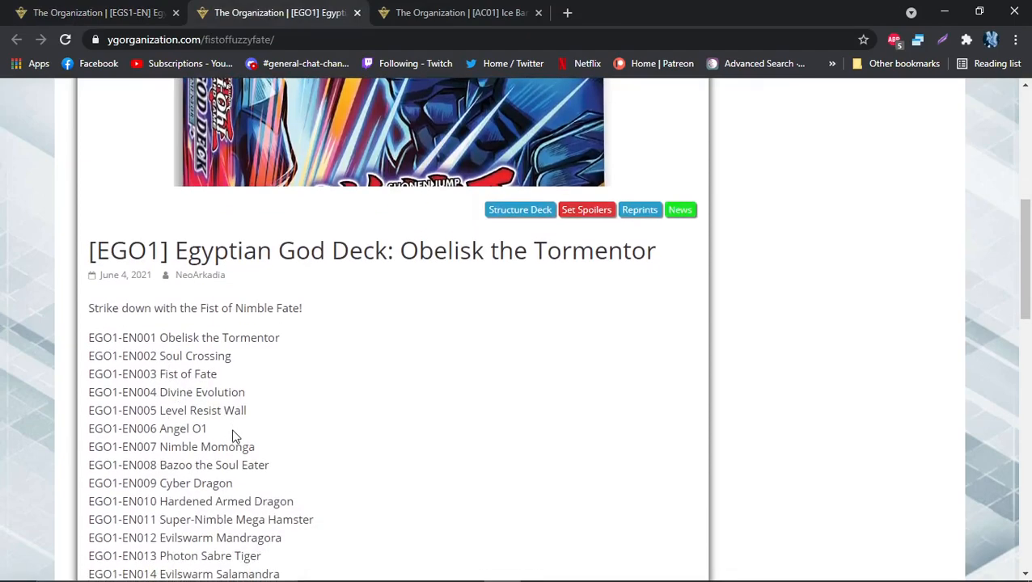
mouse_move(216, 405)
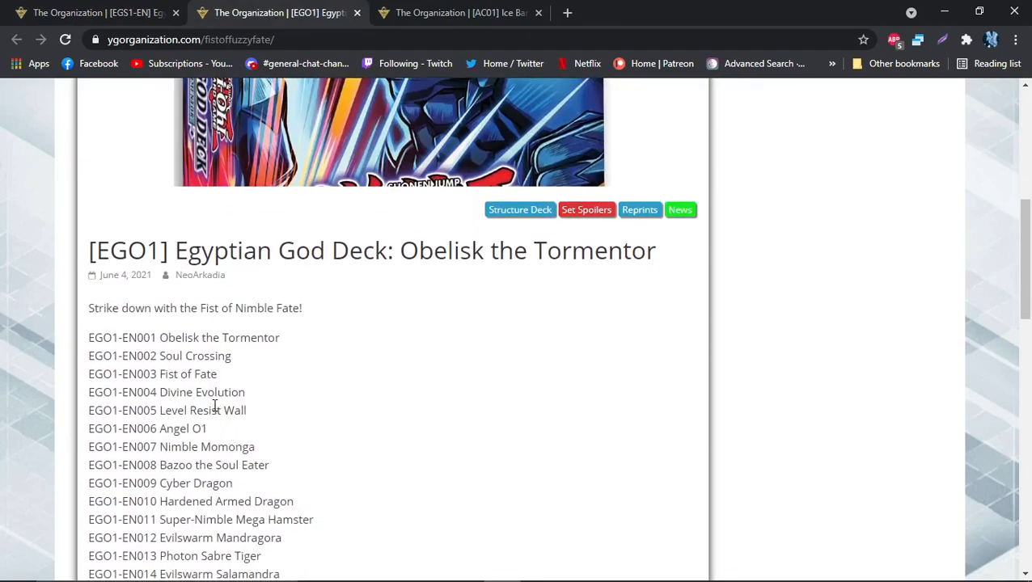
mouse_move(338, 405)
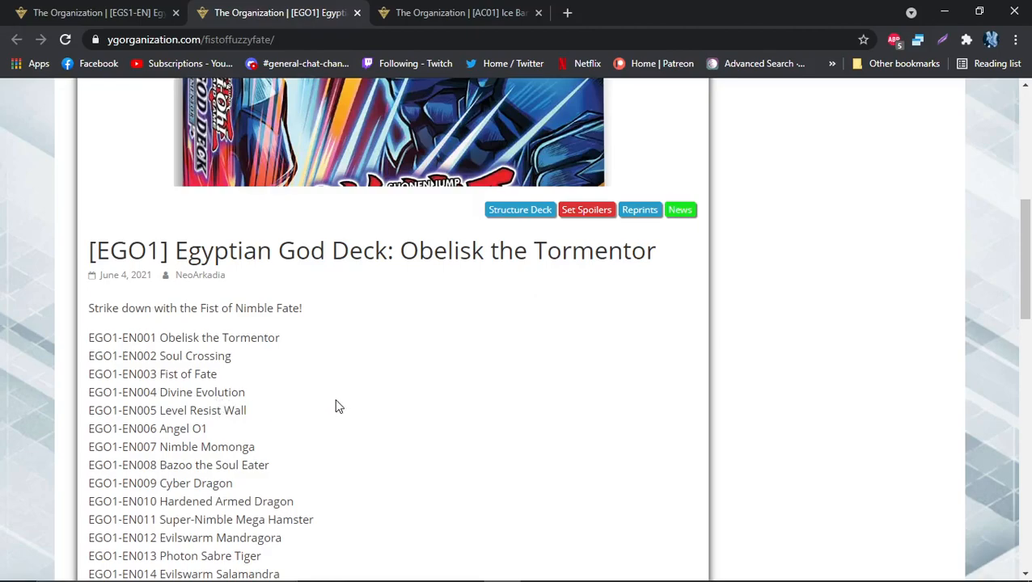
mouse_move(202, 404)
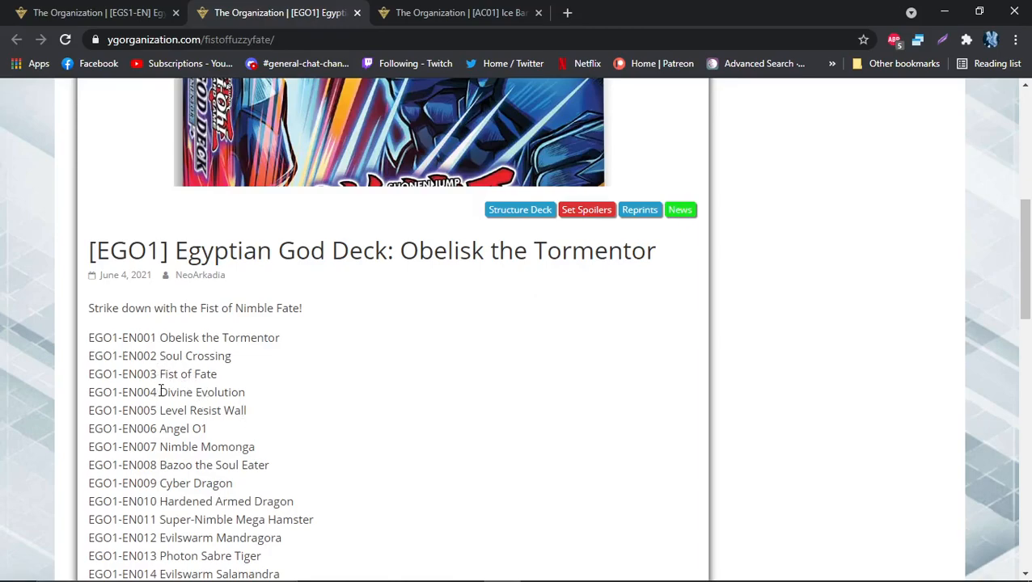
double_click(202, 410)
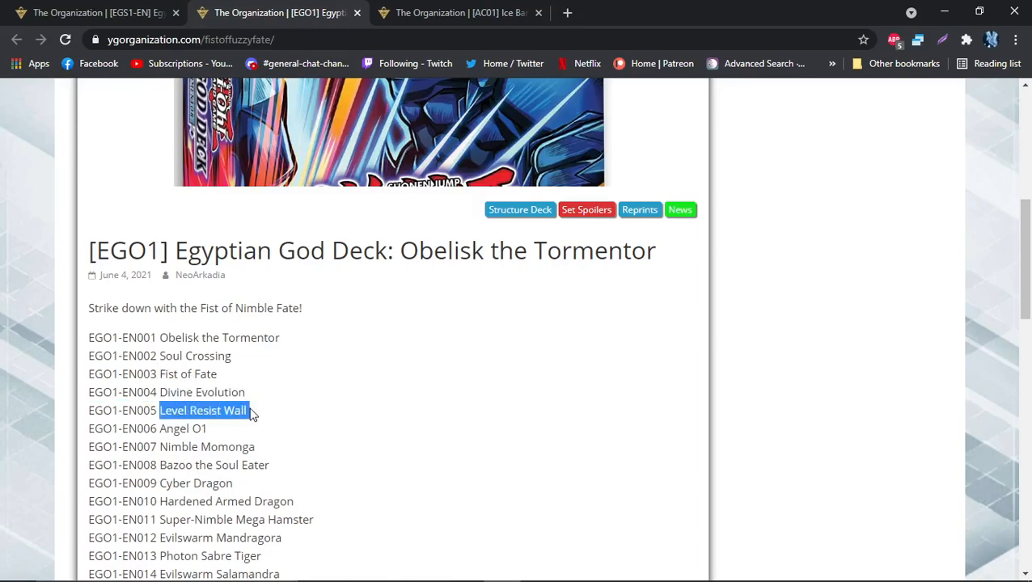
click(211, 410)
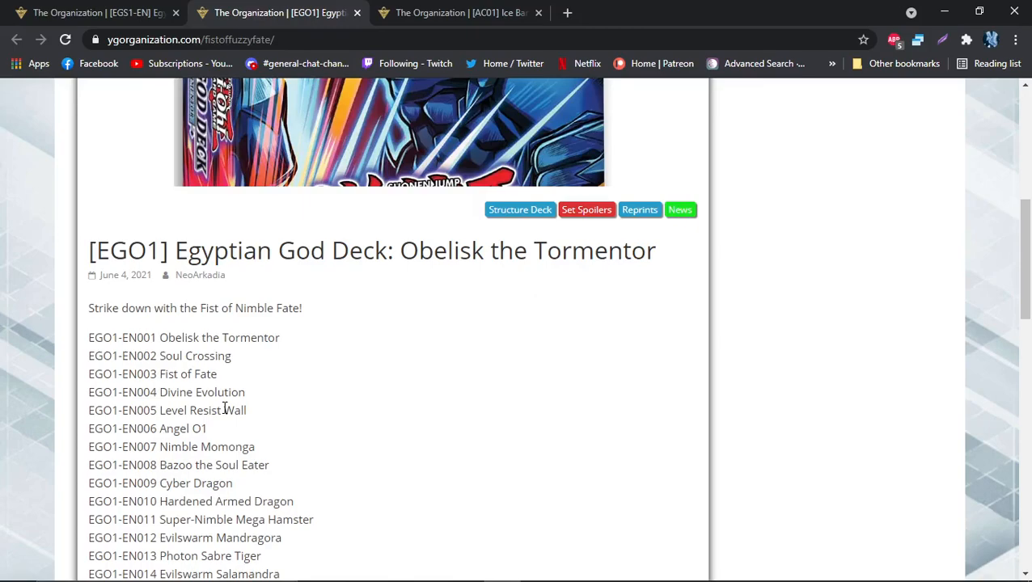
scroll(down, 3)
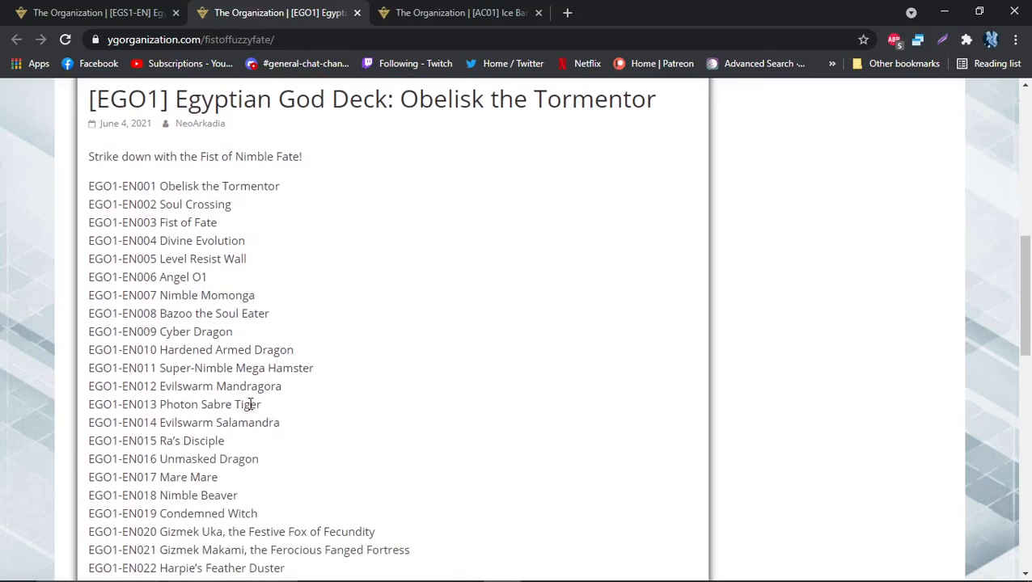
mouse_move(254, 391)
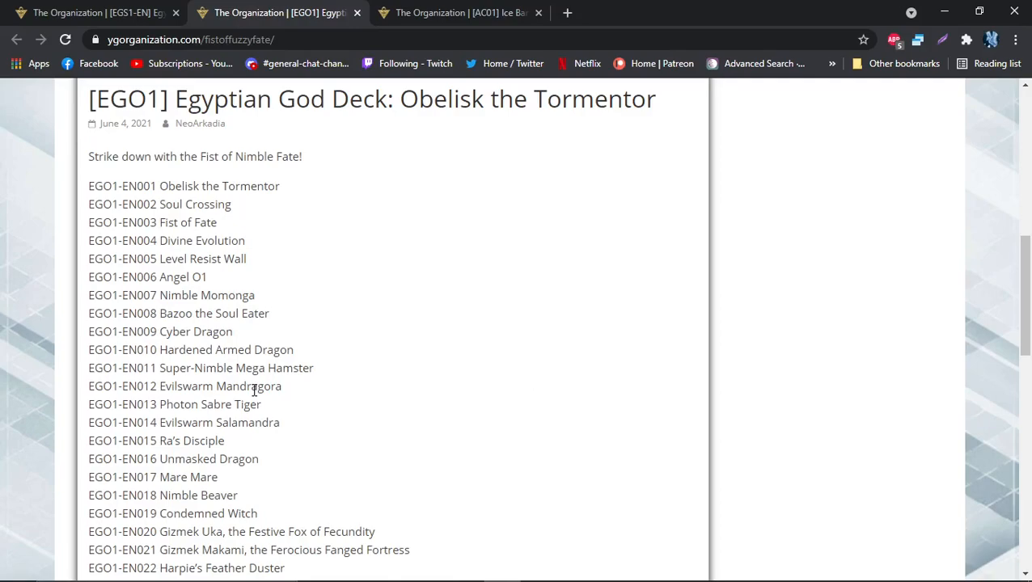
mouse_move(313, 305)
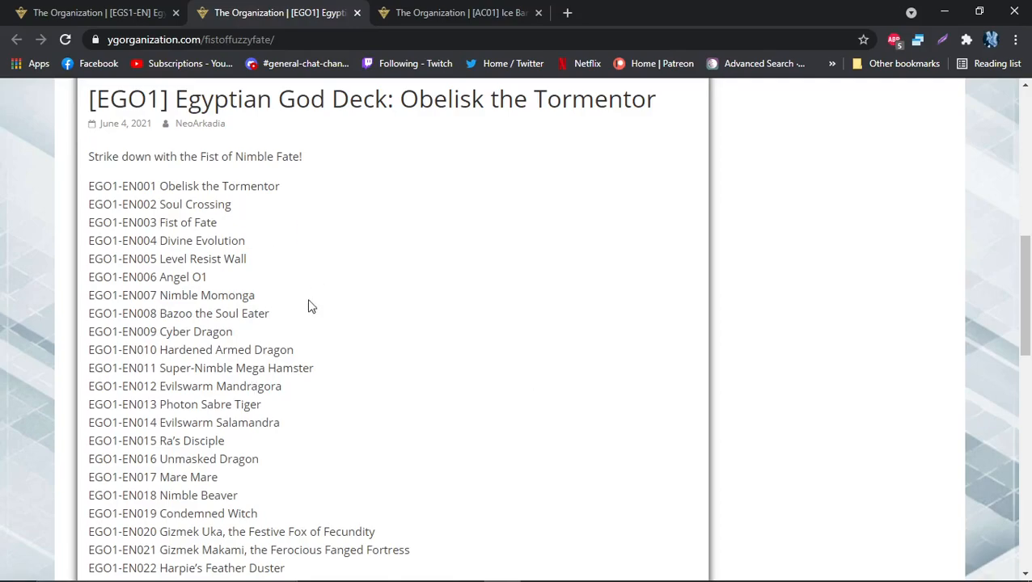
mouse_move(148, 550)
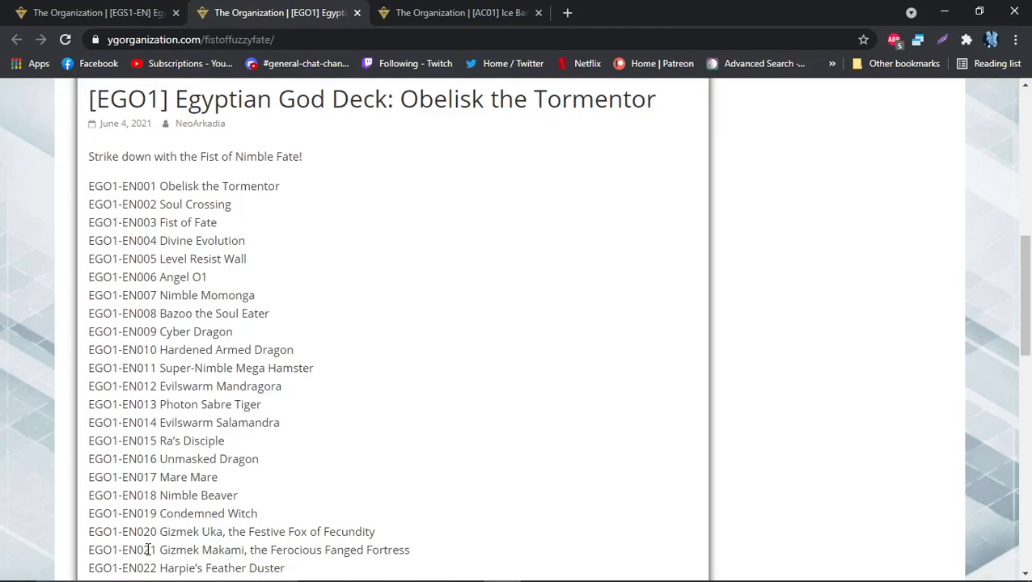
scroll(down, 3)
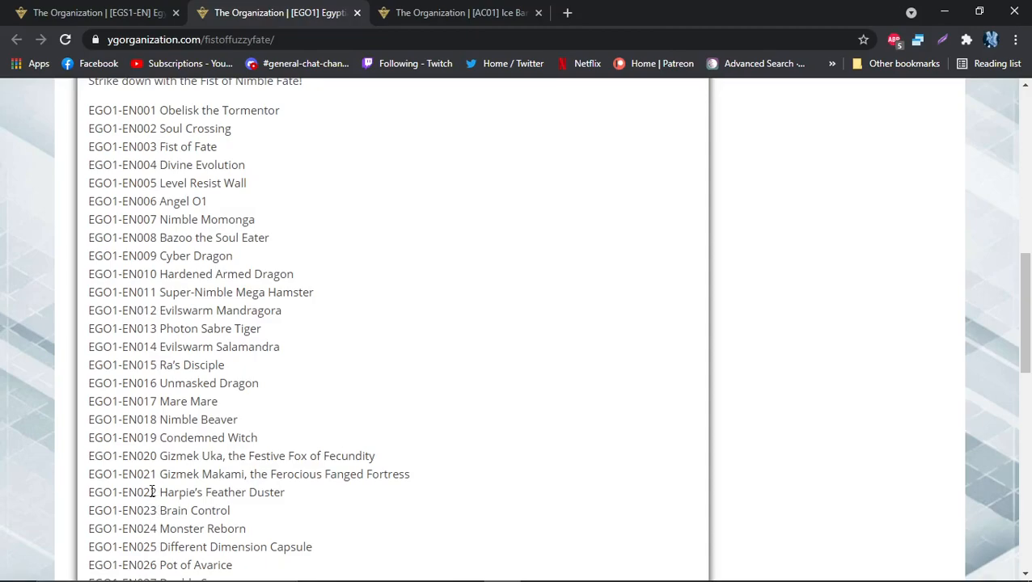
double_click(174, 474)
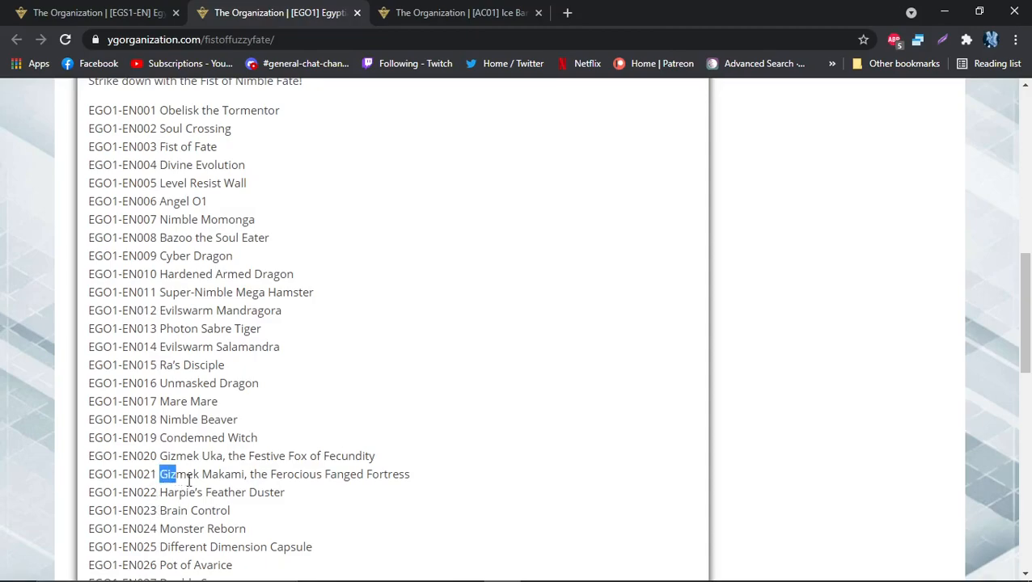
click(229, 474)
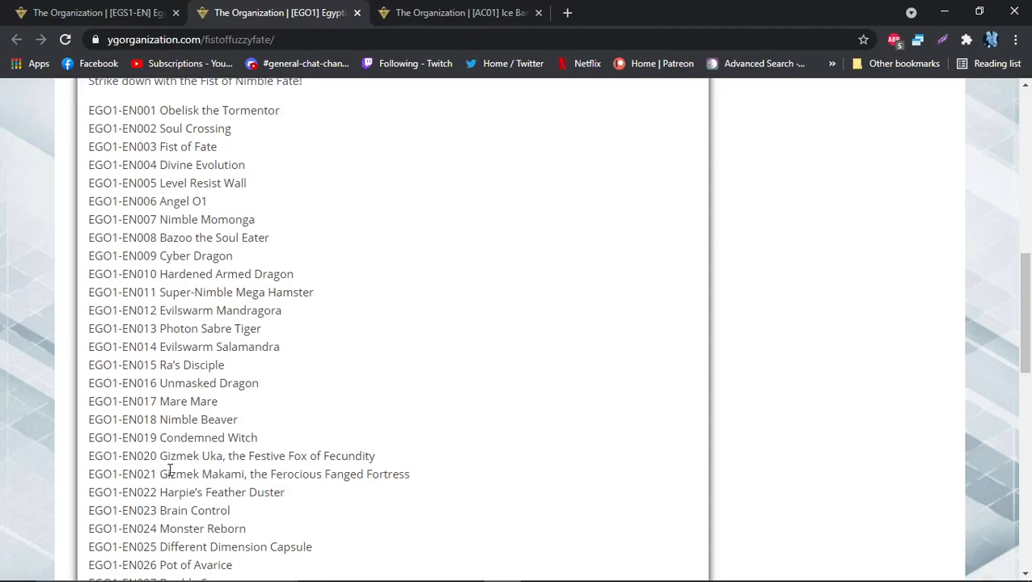
mouse_move(186, 470)
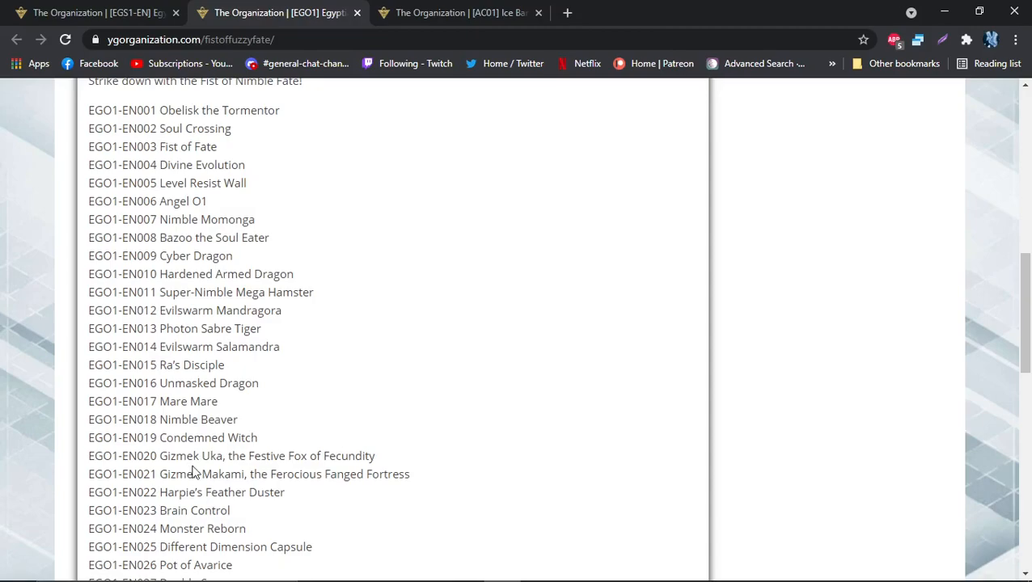
mouse_move(200, 508)
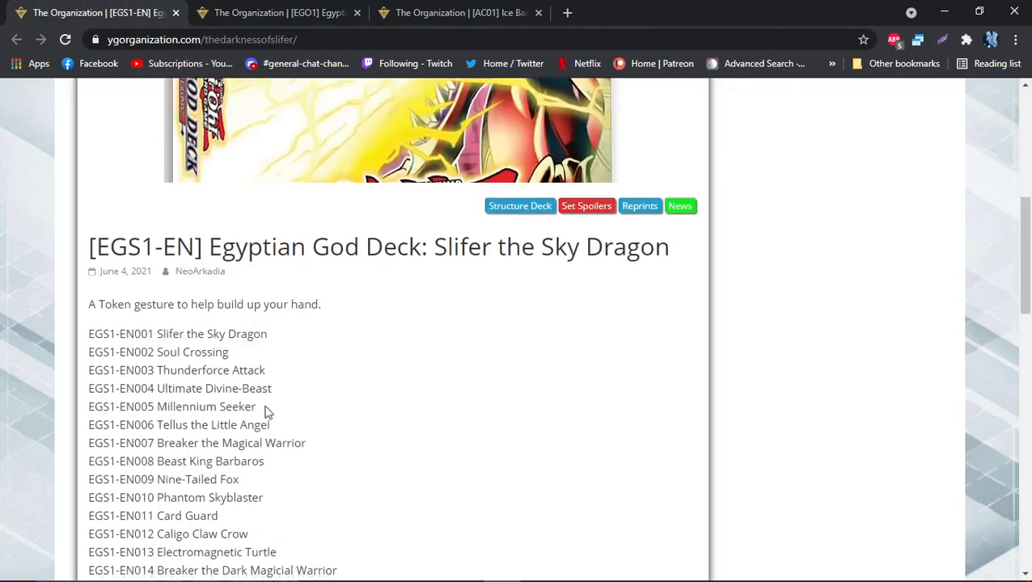
click(275, 12)
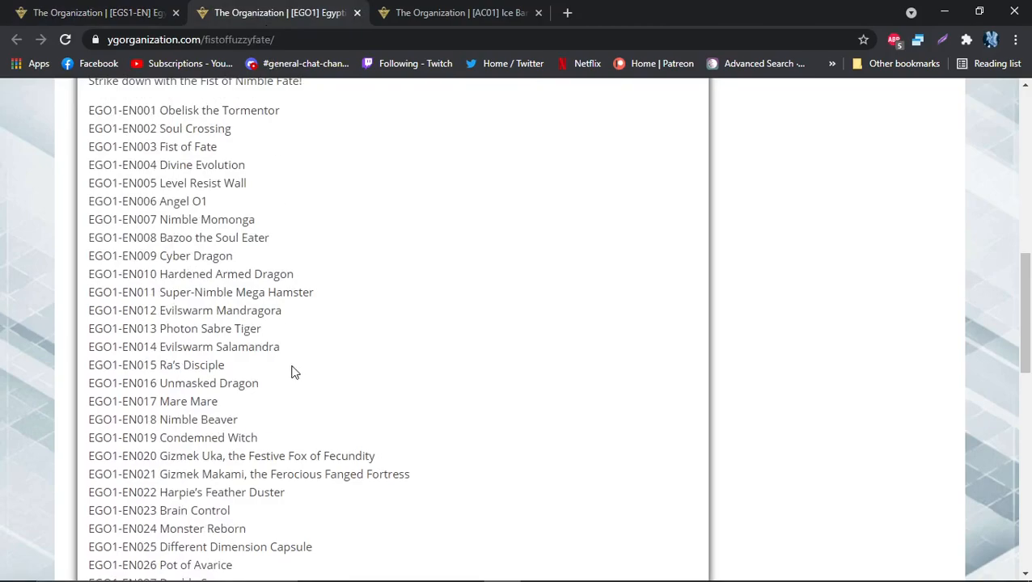
mouse_move(300, 349)
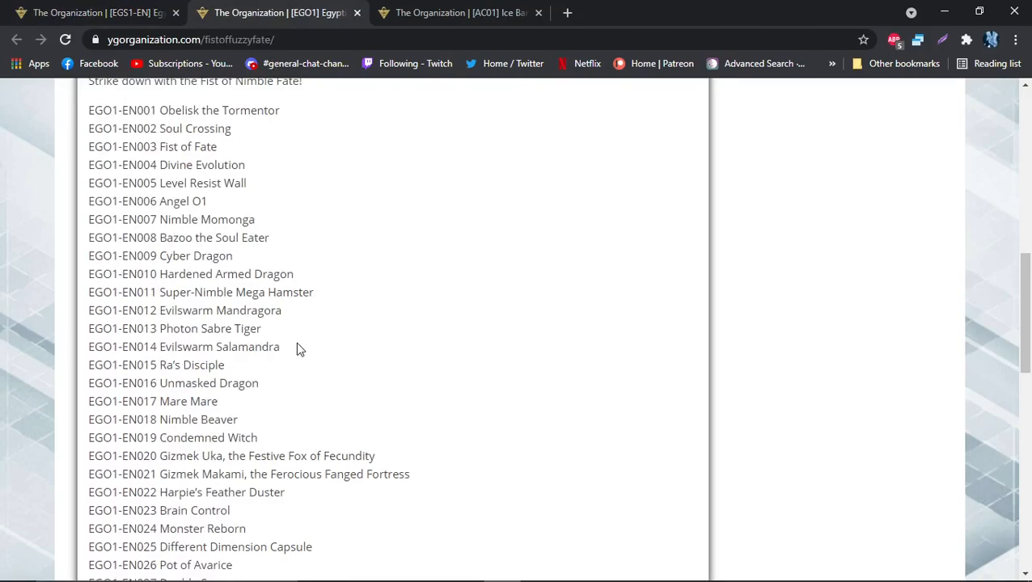
scroll(down, 3)
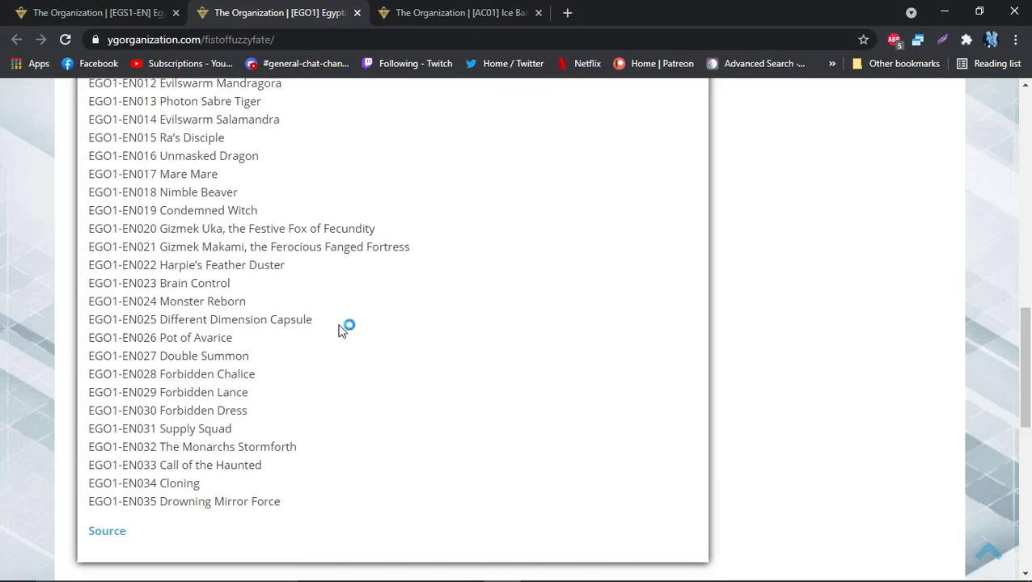
mouse_move(339, 330)
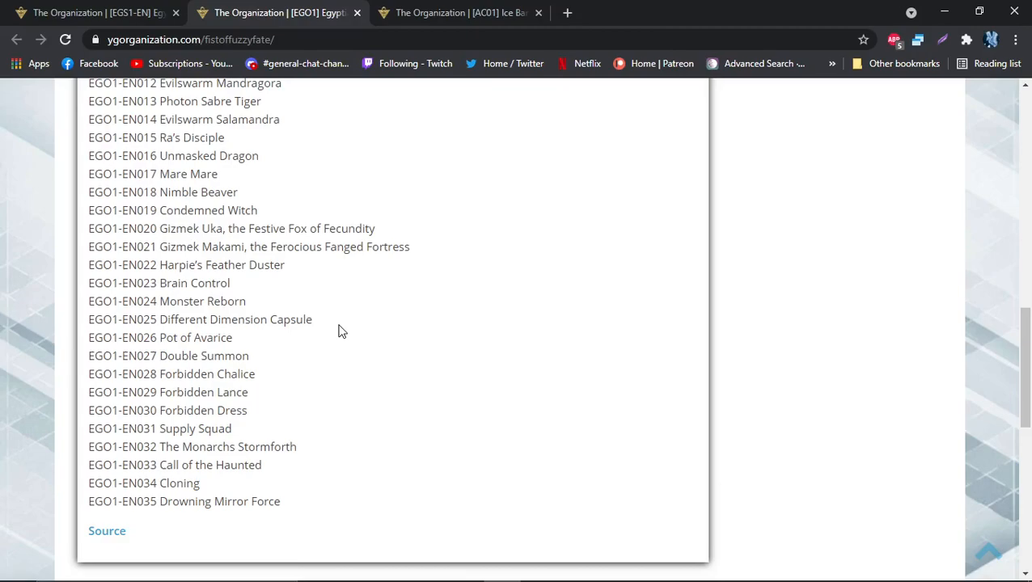
mouse_move(157, 289)
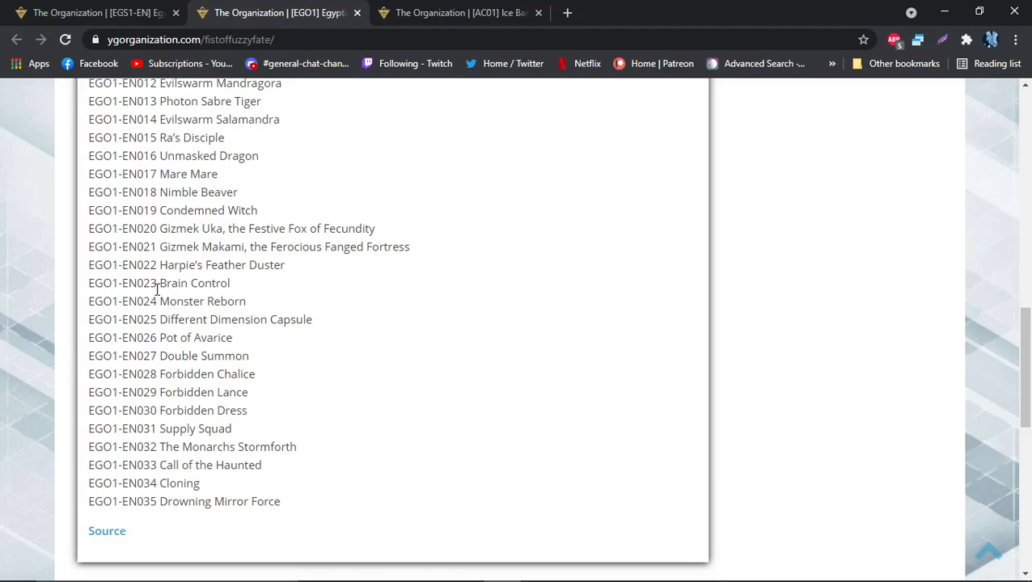
Switch to the [AC01] Ice Barrier article tab
click(461, 12)
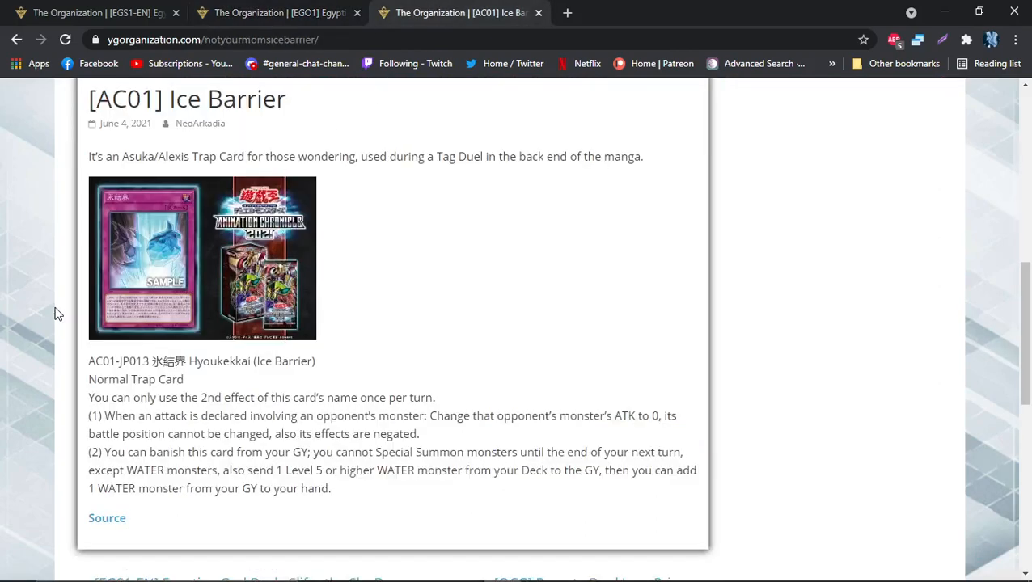
mouse_move(336, 383)
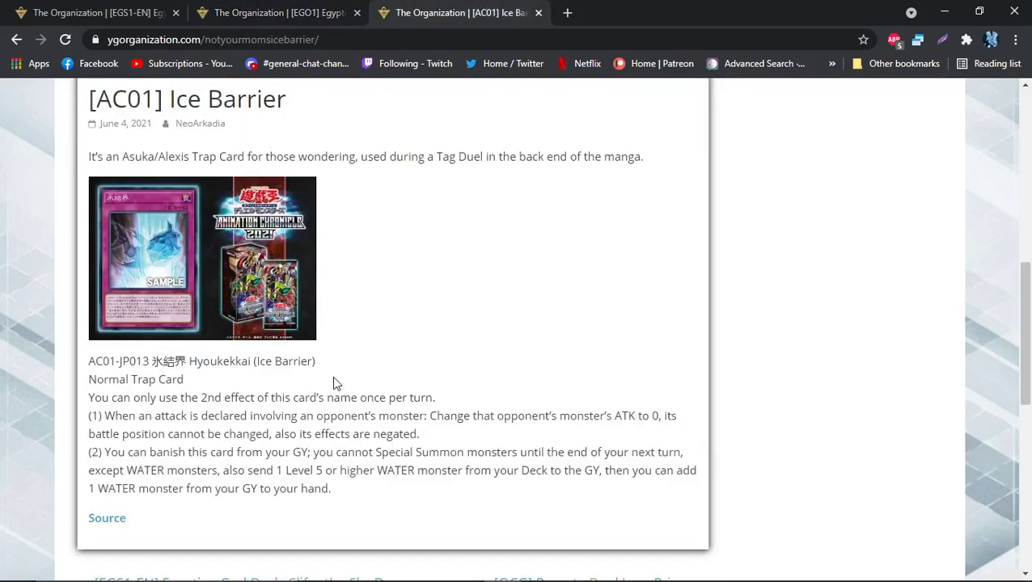